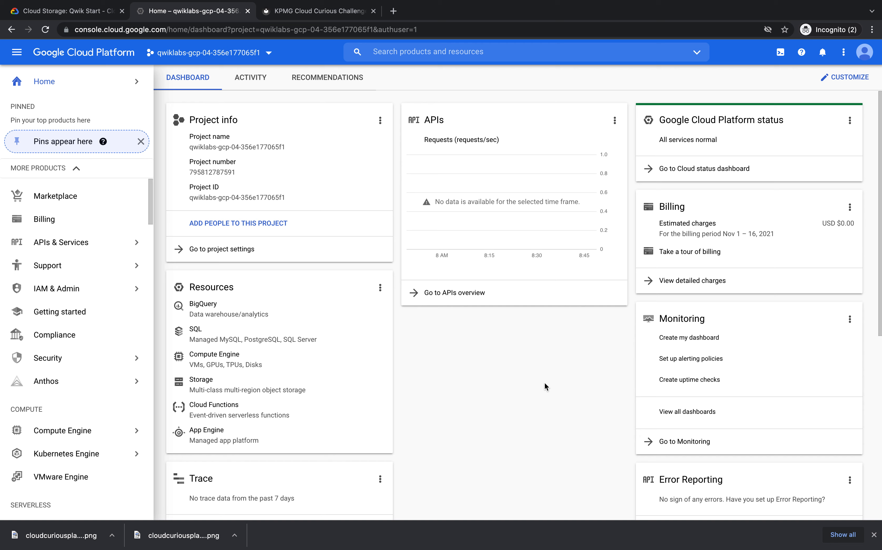
mouse_move(522, 345)
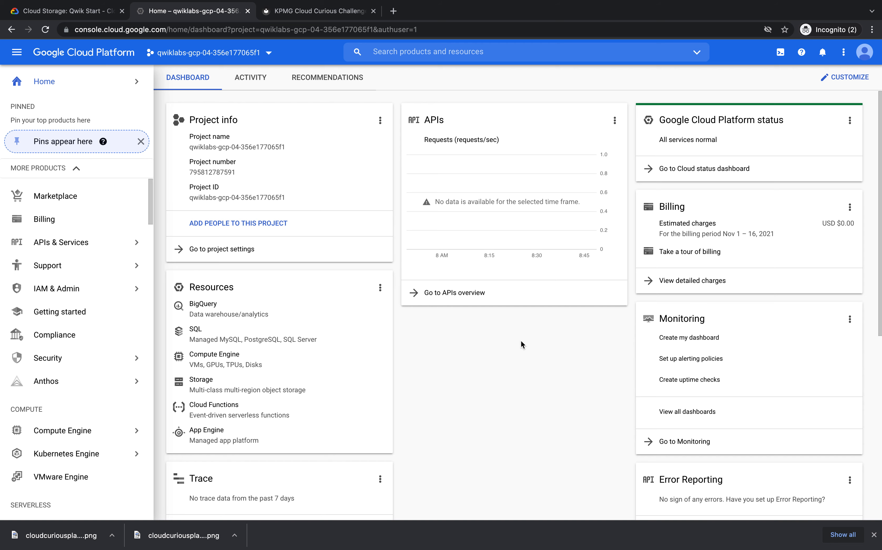
mouse_move(234, 258)
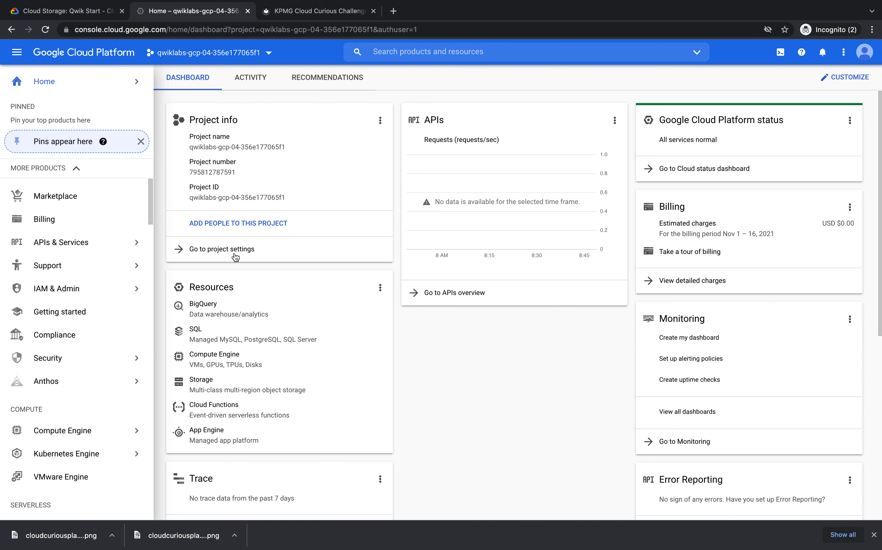
mouse_move(190, 149)
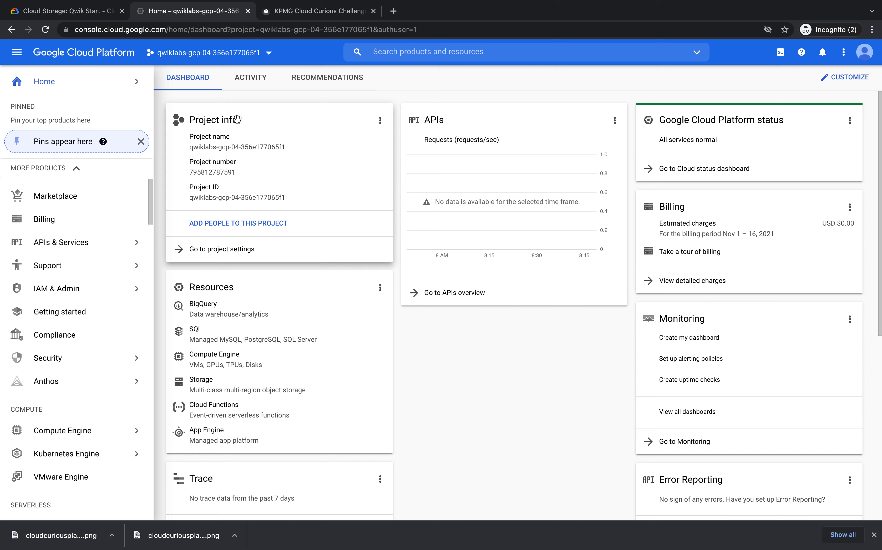
mouse_move(137, 214)
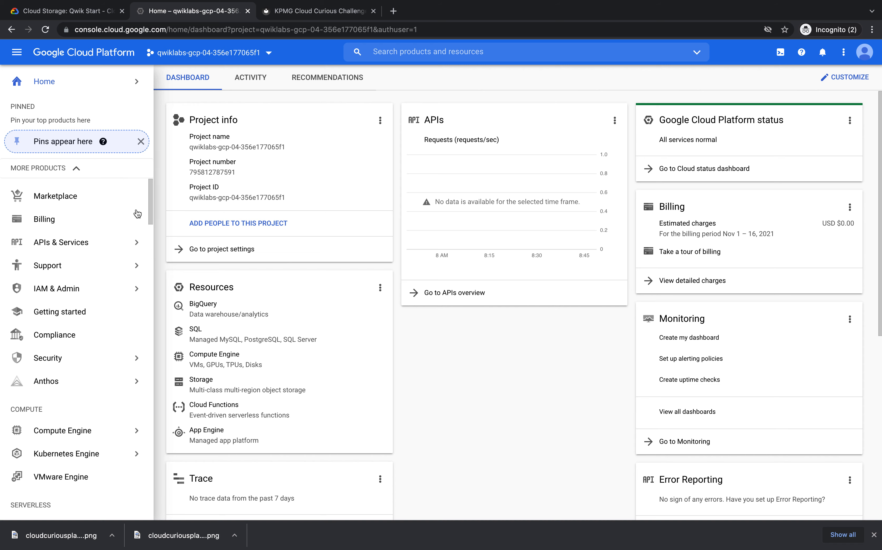
Navigate to Cloud Storage > Browser to show the project's empty bucket list.
scroll(down, 3)
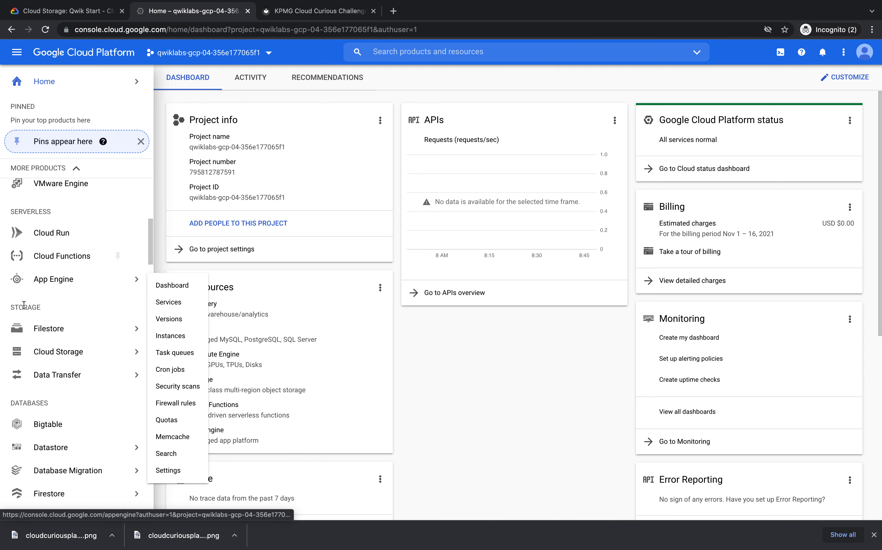
mouse_move(50, 358)
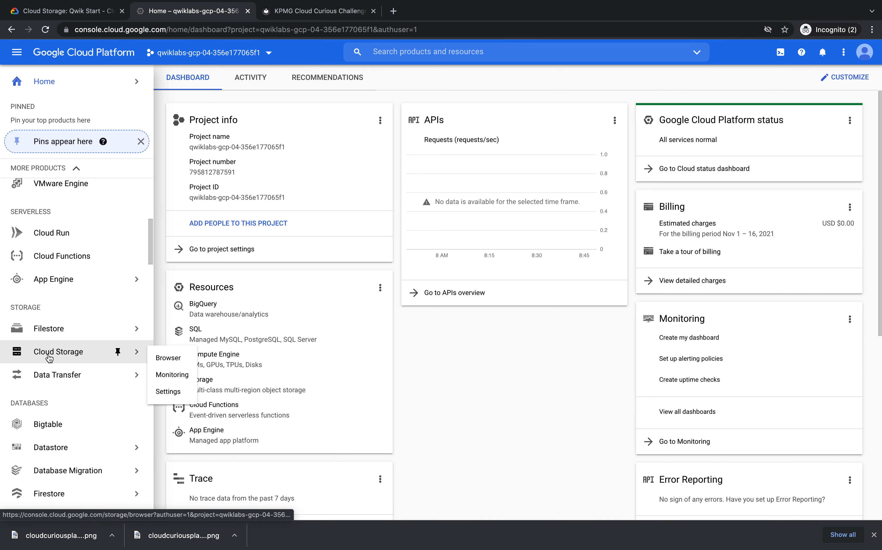
click(168, 358)
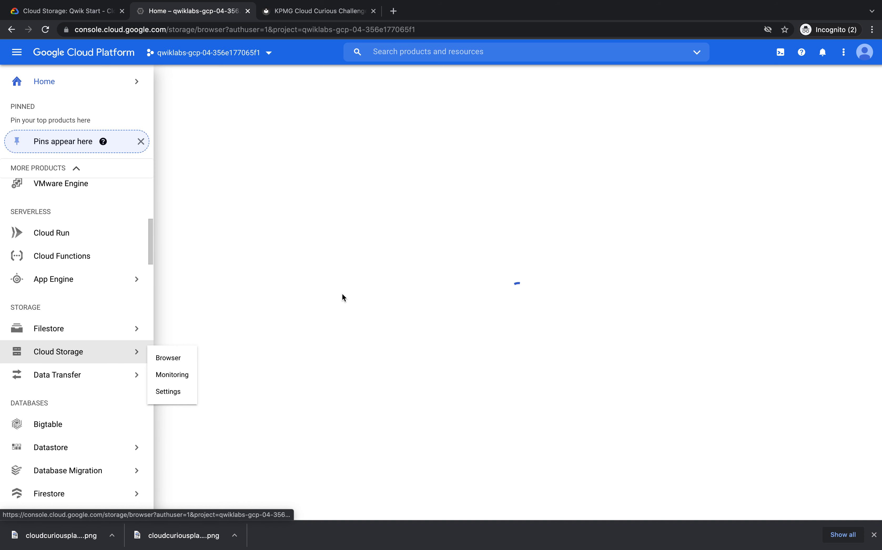
click(168, 358)
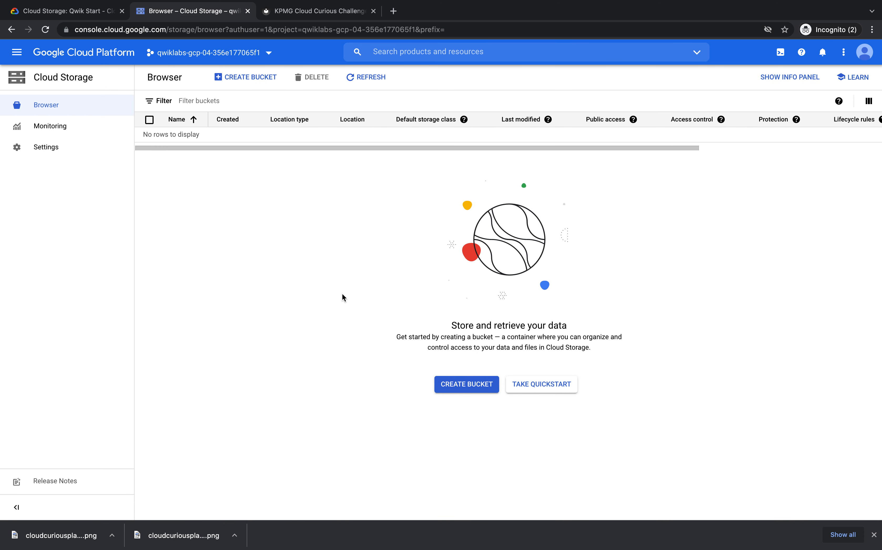
mouse_move(450, 391)
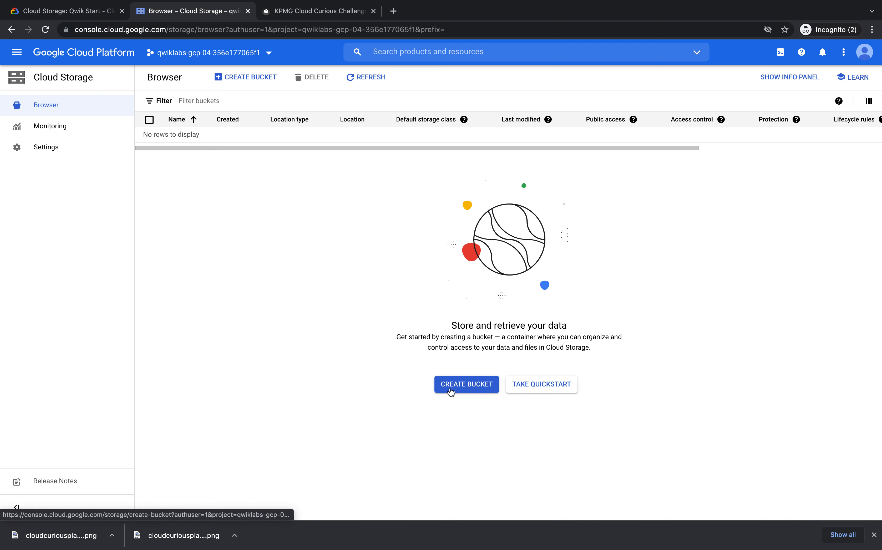
Start a new bucket and paste the project ID qwiklabs-gcp-04-356e177065f1 as its name.
click(467, 385)
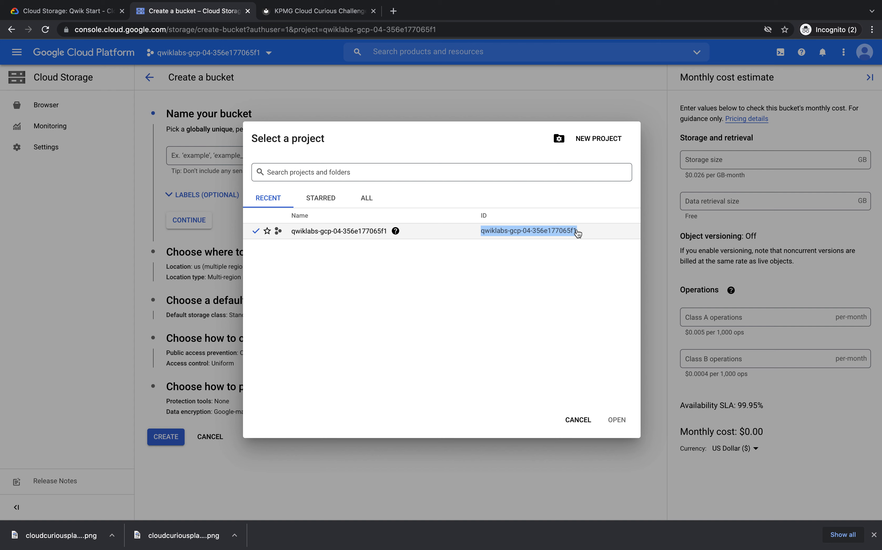
mouse_move(553, 233)
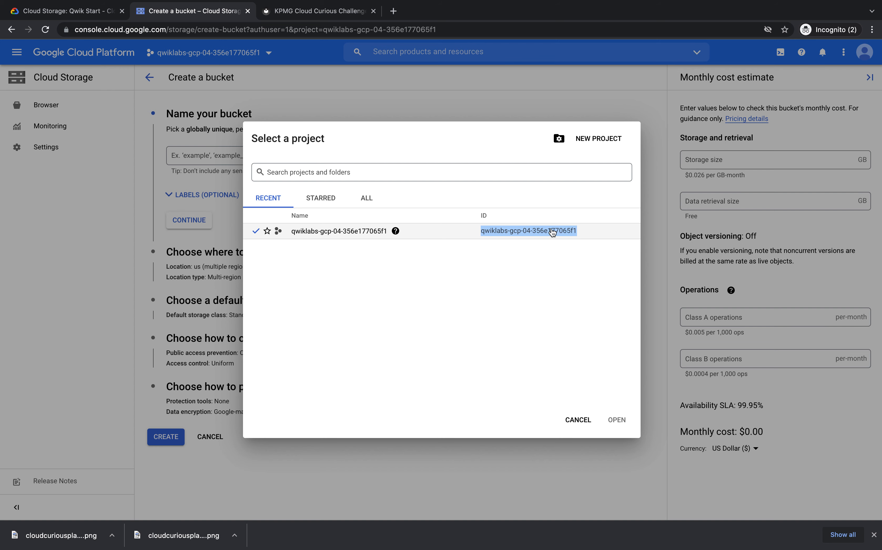
right_click(553, 231)
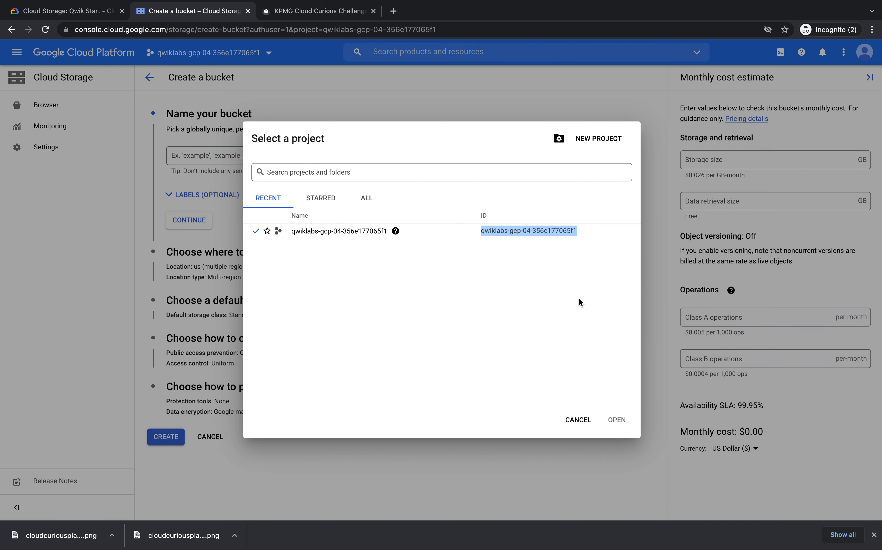
click(578, 420)
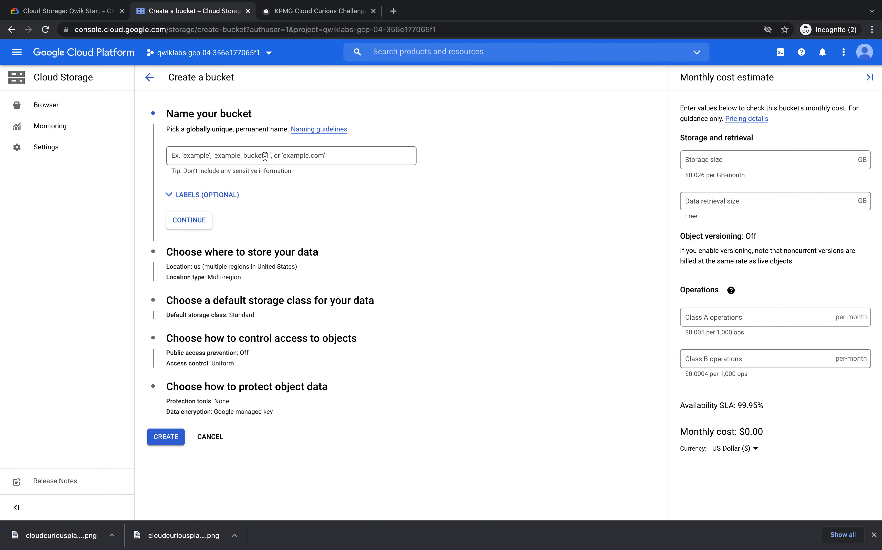
right_click(265, 155)
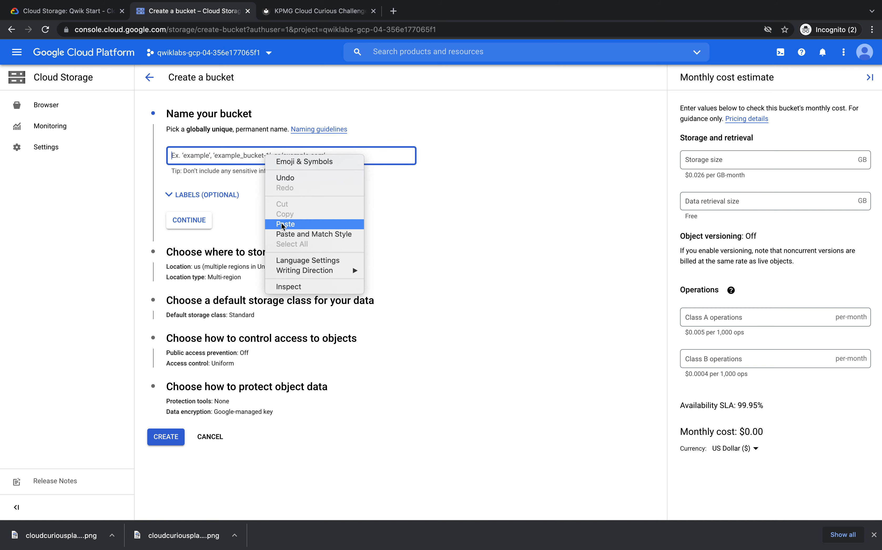
click(285, 225)
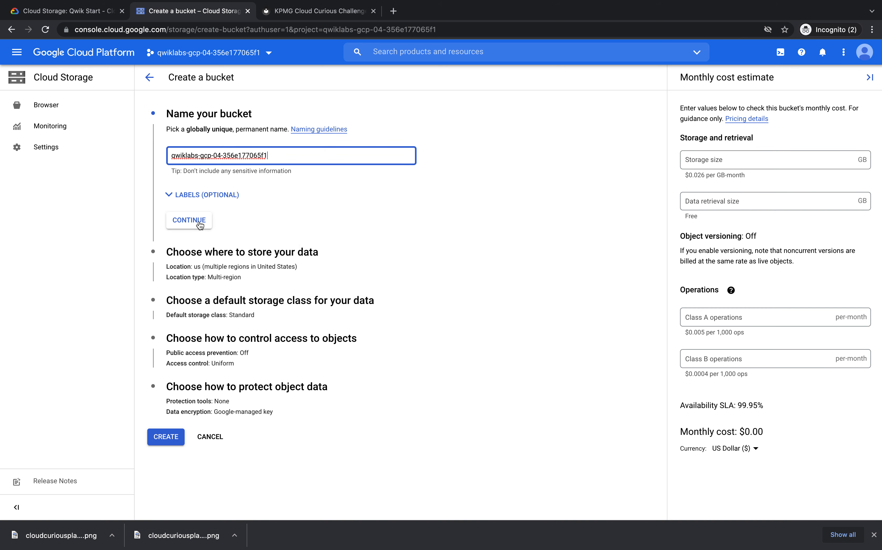
Confirm the bucket name and set its location to single region us-east1 (South Carolina).
click(189, 220)
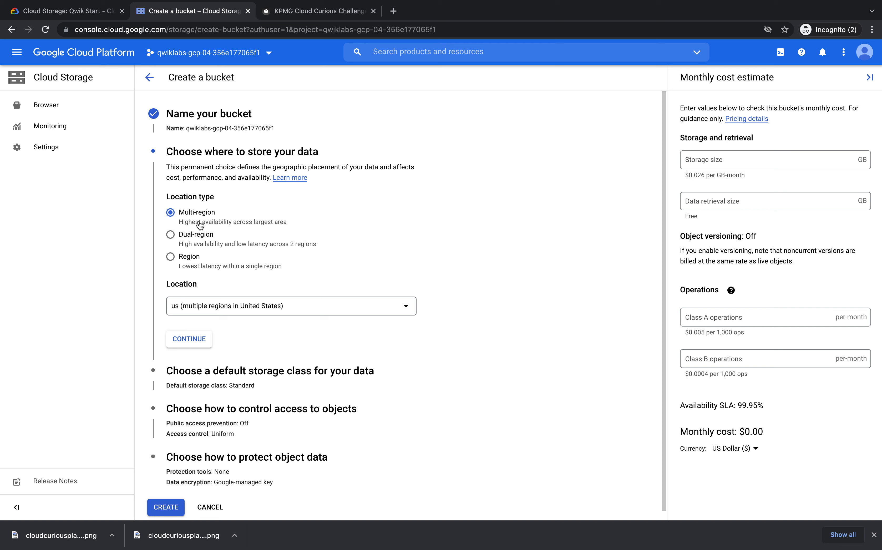
mouse_move(171, 260)
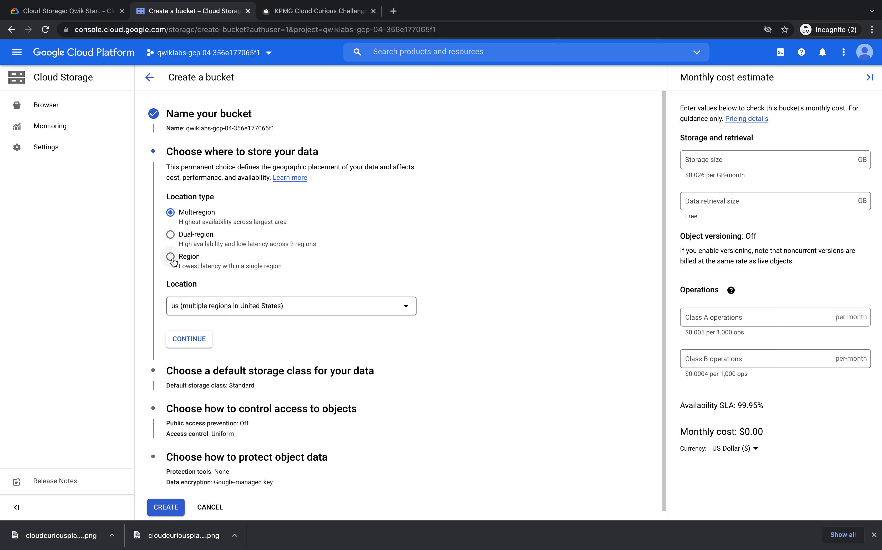
click(170, 256)
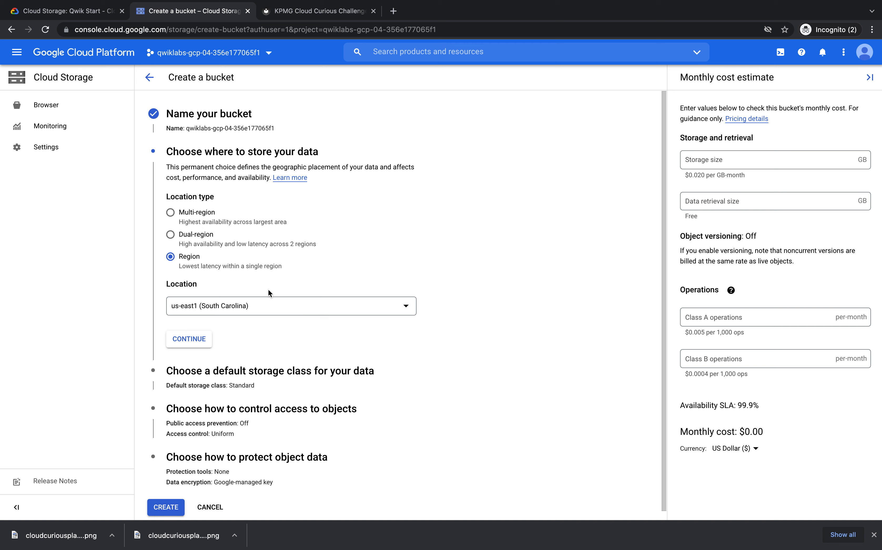
mouse_move(209, 291)
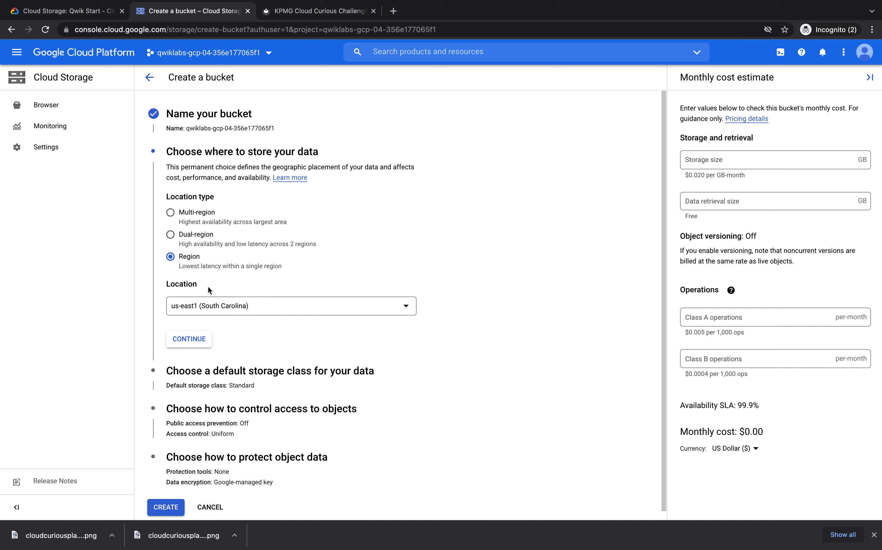
mouse_move(195, 341)
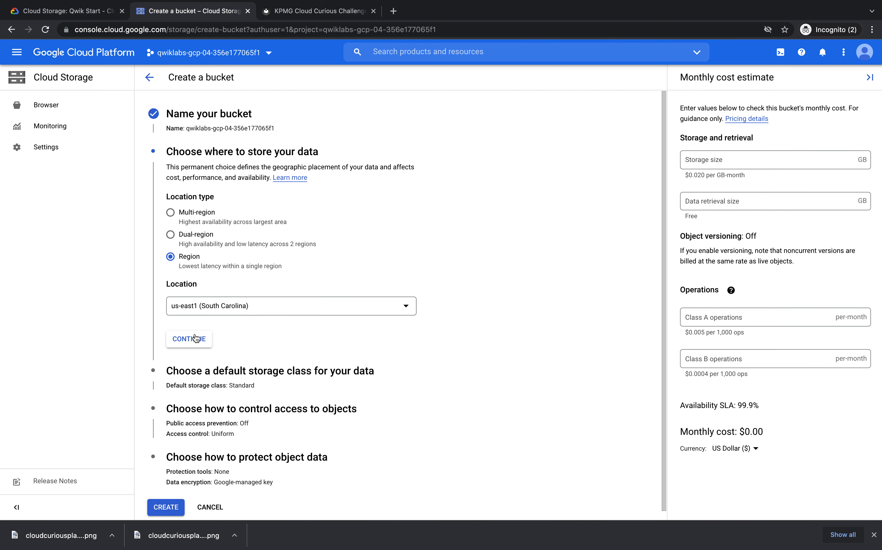
click(189, 339)
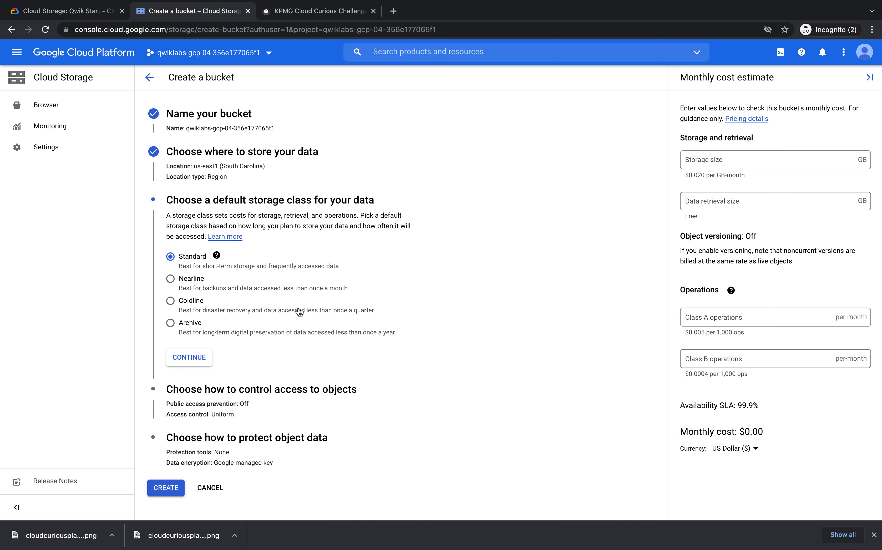
mouse_move(169, 246)
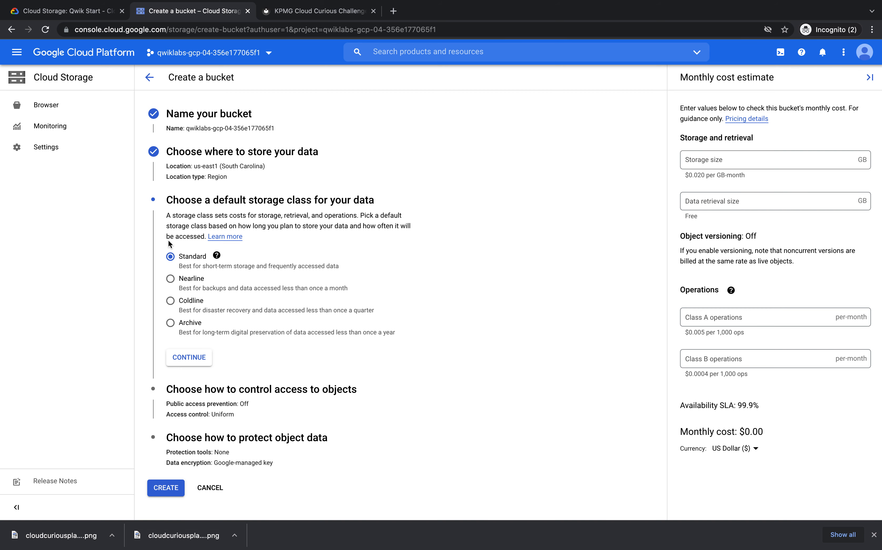
mouse_move(190, 365)
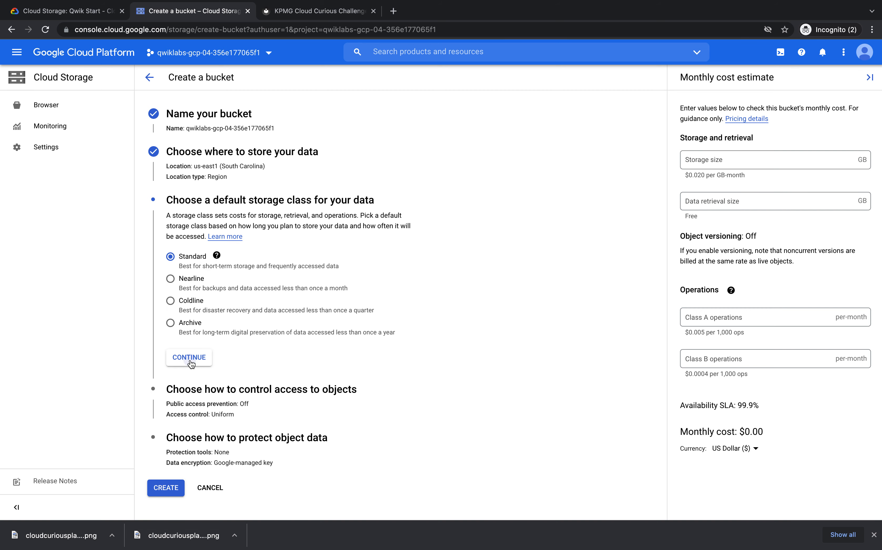
Keep Standard storage class and default uniform access control, then create the bucket.
click(189, 357)
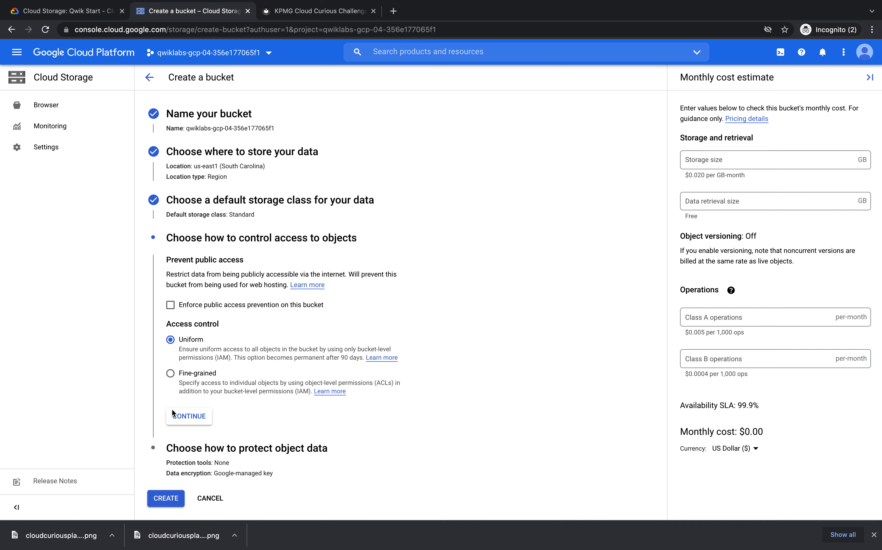
click(189, 416)
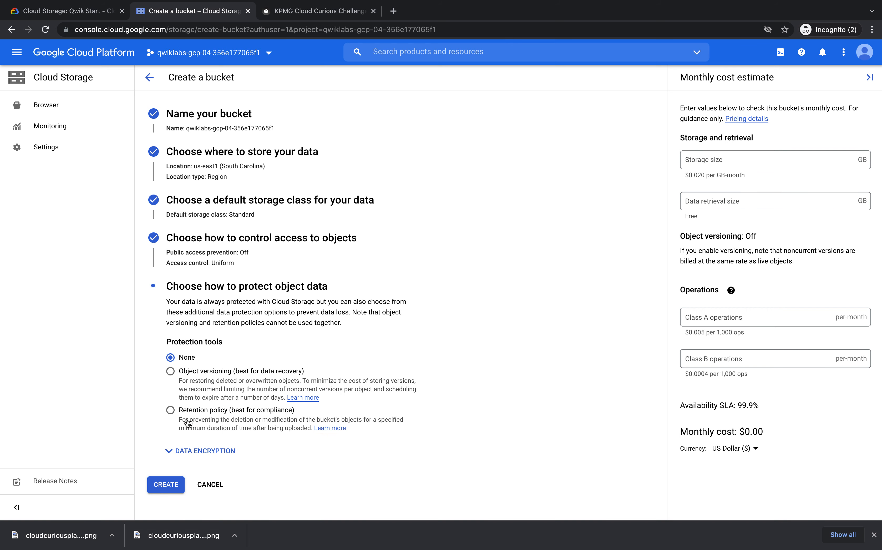
mouse_move(196, 377)
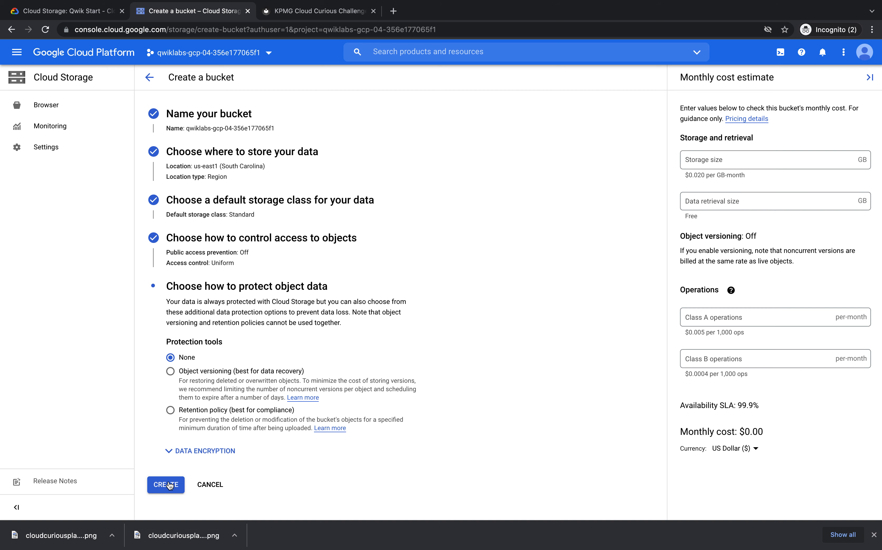
click(165, 485)
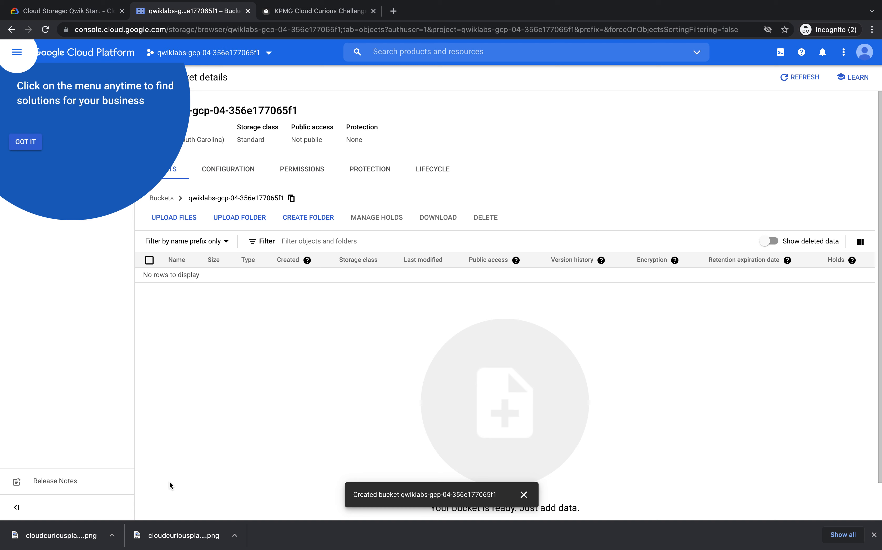
Dismiss the onboarding and navigation tips over the empty bucket details page.
click(524, 495)
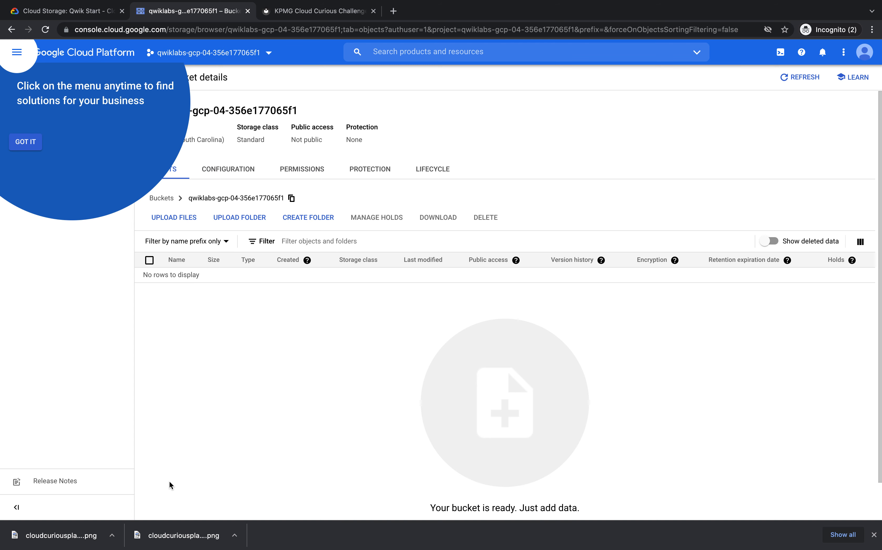
mouse_move(159, 148)
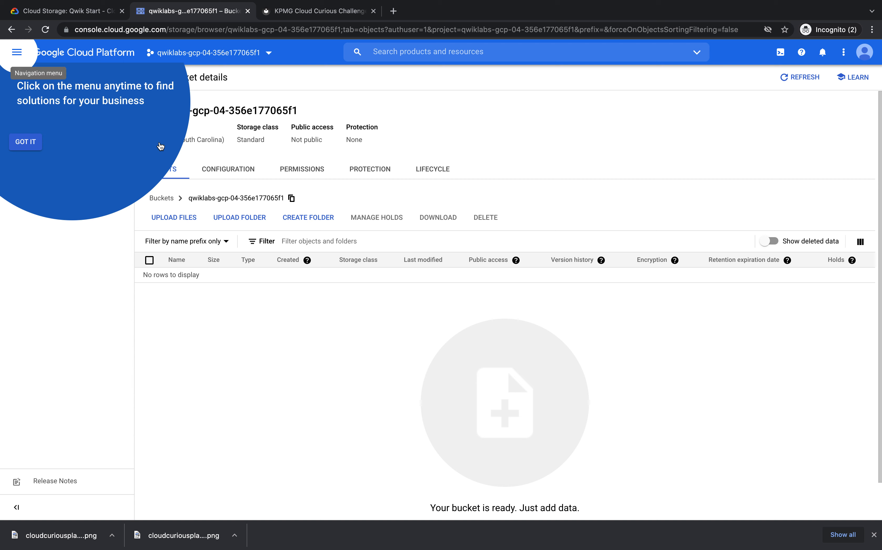
click(26, 142)
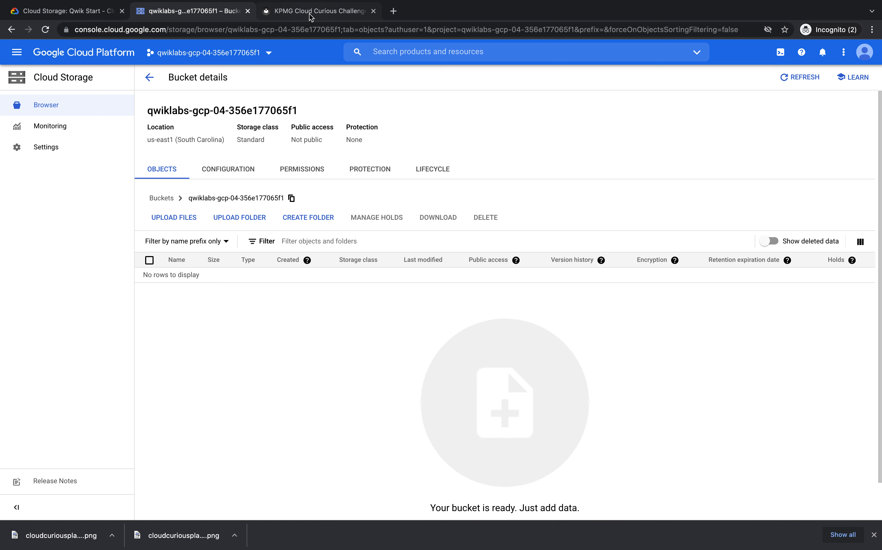
Go to the Cloud Curious Online Photo Sharing page in the KPMG Tech Playground tab.
click(317, 11)
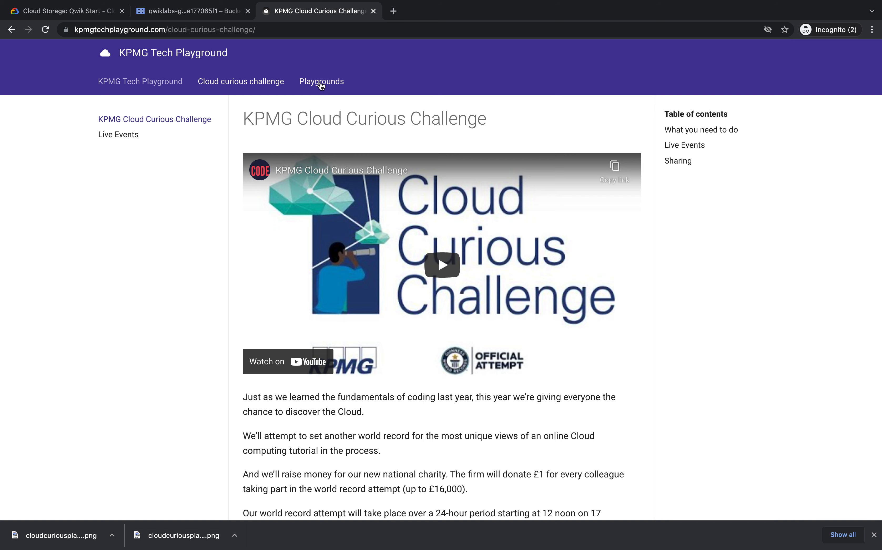
click(321, 81)
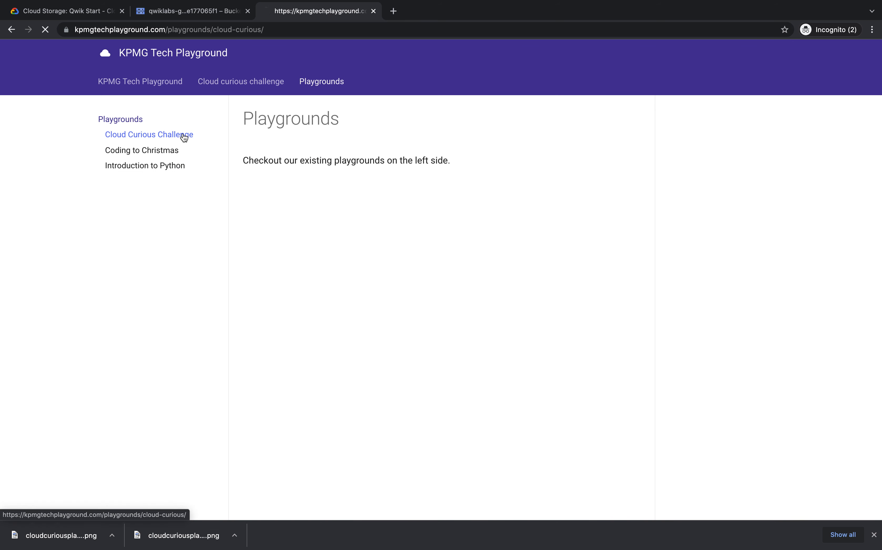
click(150, 135)
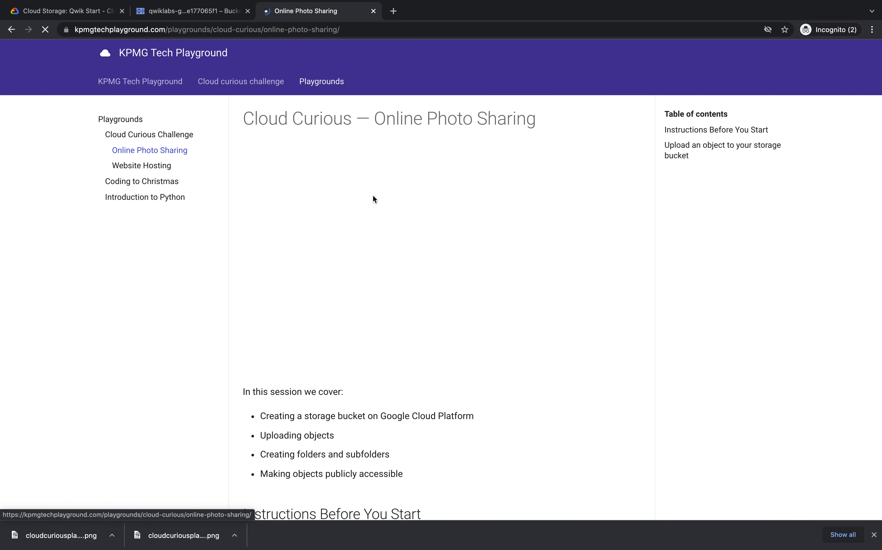
scroll(down, 3)
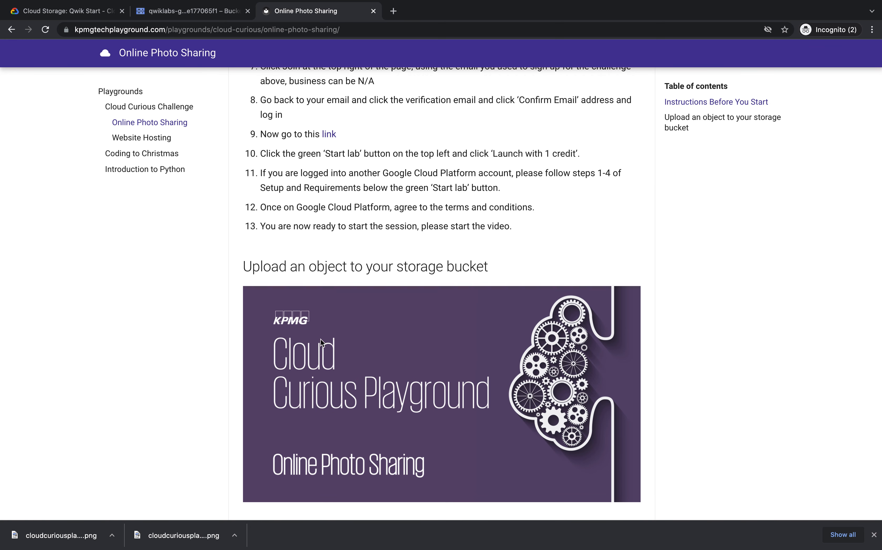
mouse_move(322, 343)
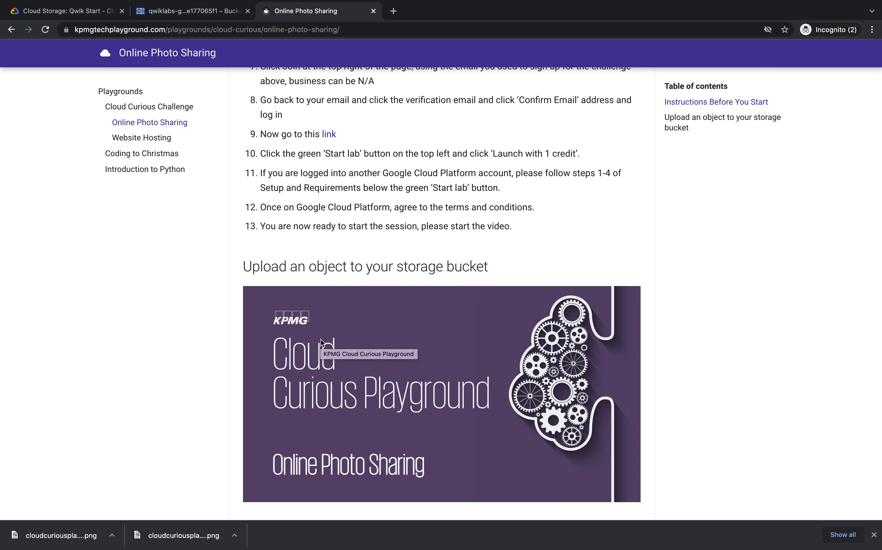
Save the banner image to Documents as cloudcuriousplayground.png.
right_click(323, 343)
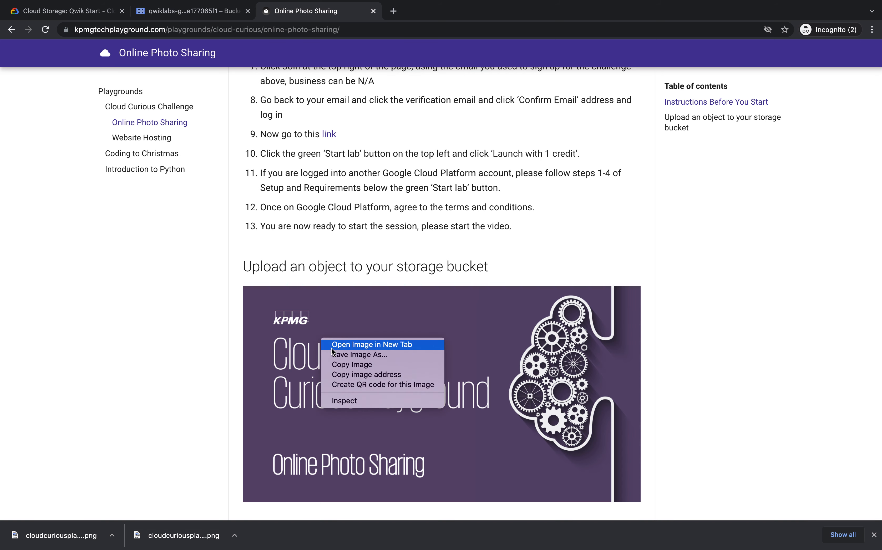
click(360, 355)
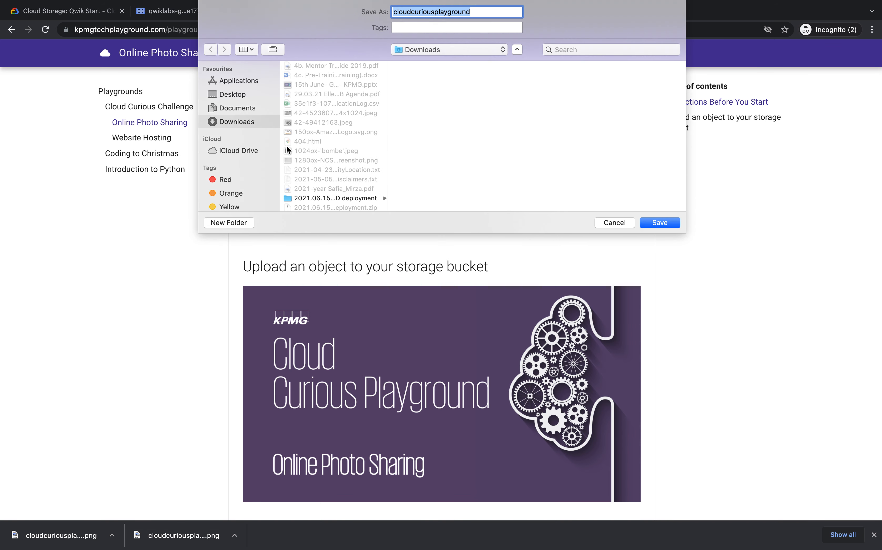
click(237, 108)
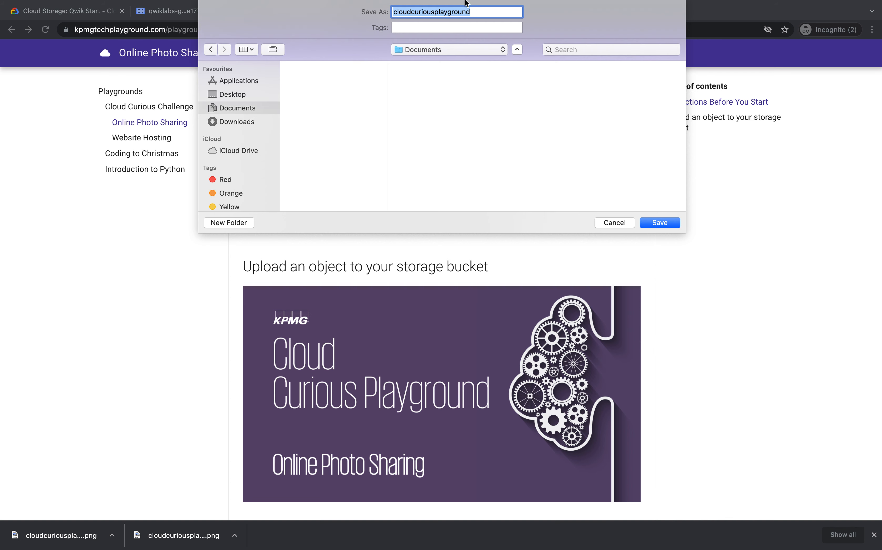
mouse_move(454, 53)
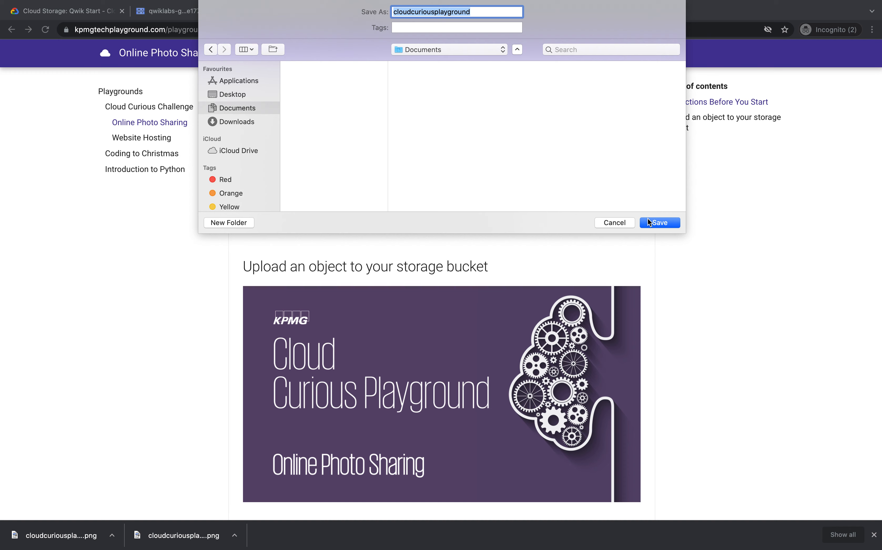
click(660, 223)
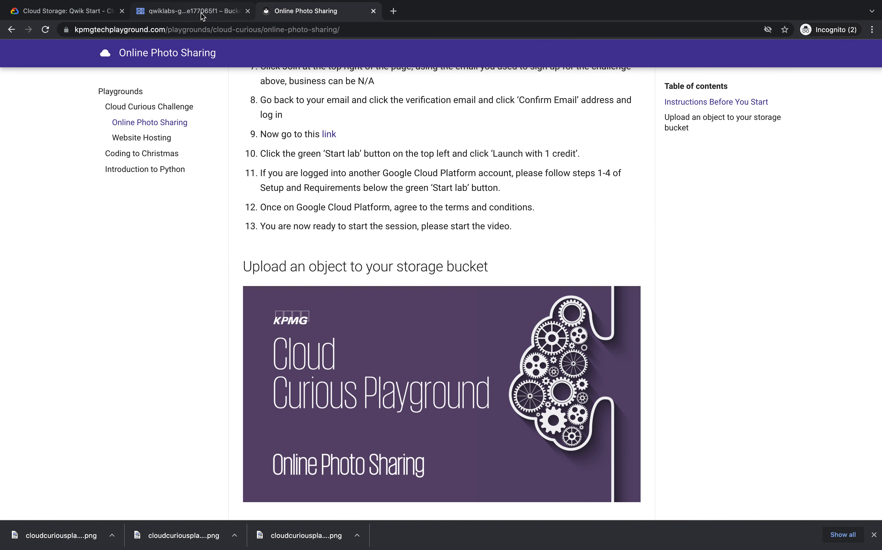
Upload cloudcuriousplayground.png from Documents into bucket qwiklabs-gcp-04-356e177065f1.
click(185, 11)
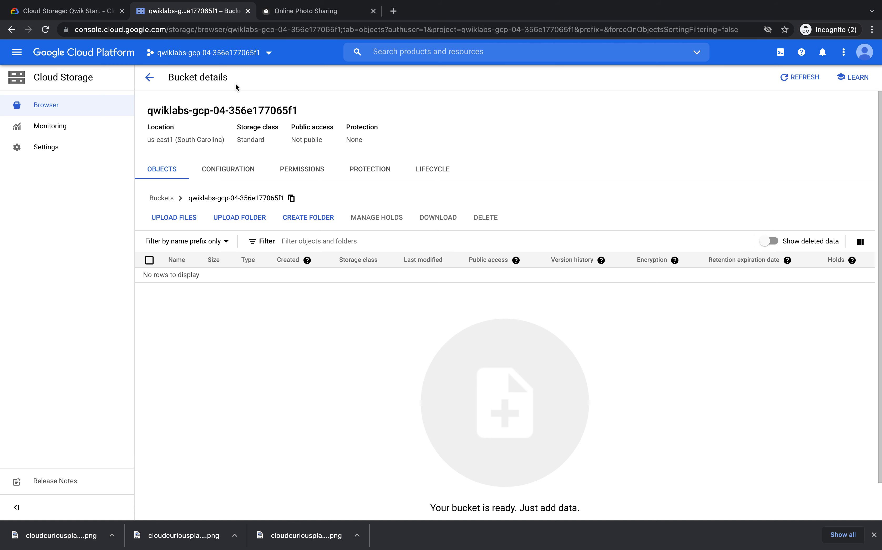
mouse_move(176, 207)
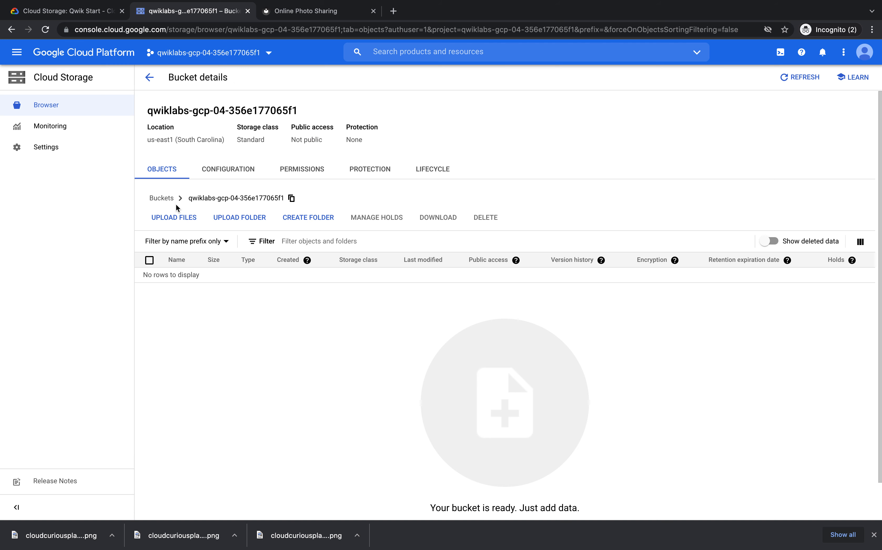
click(173, 218)
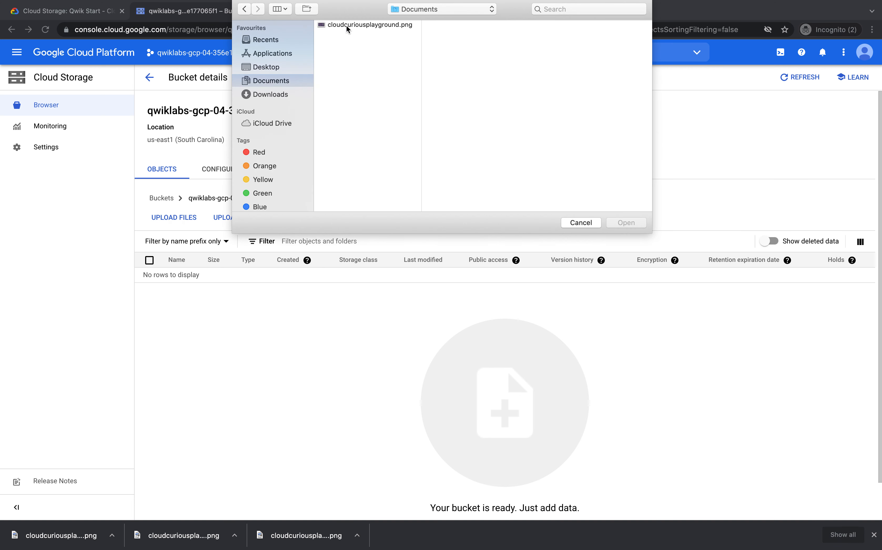
click(368, 25)
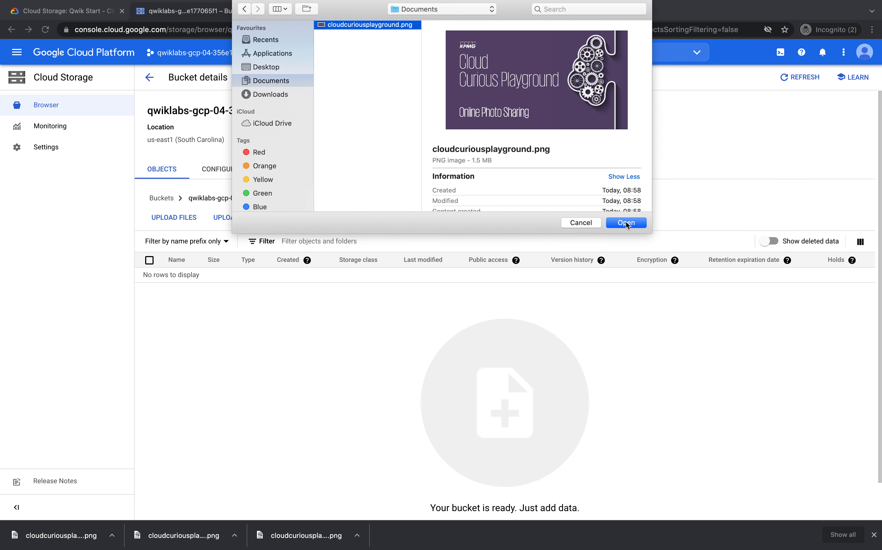
click(626, 223)
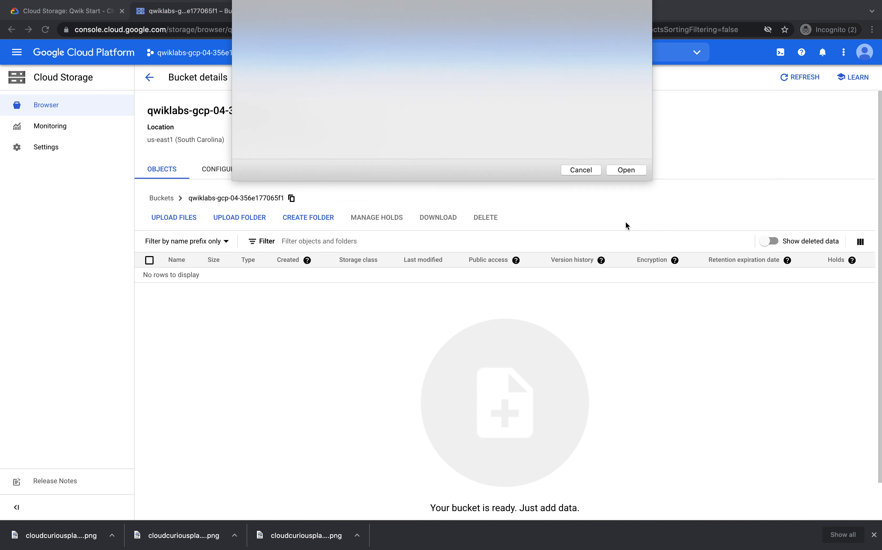
click(627, 170)
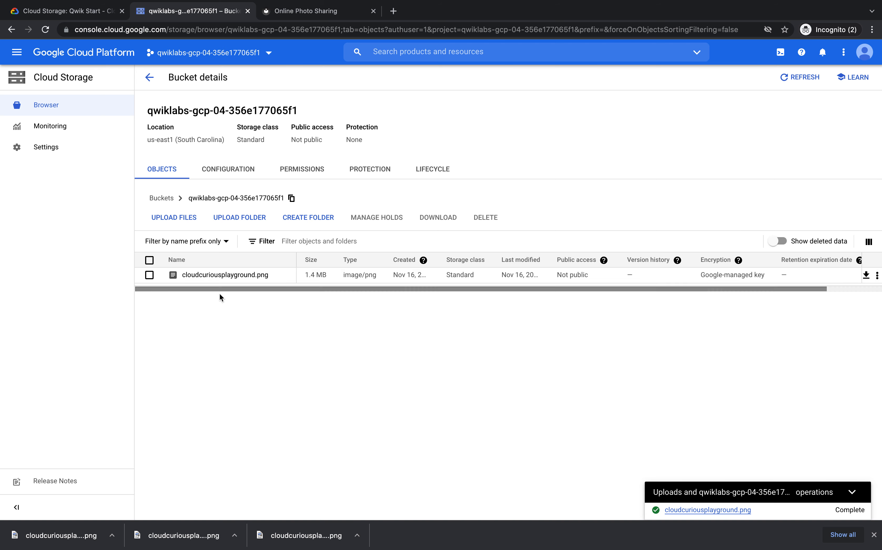
mouse_move(362, 336)
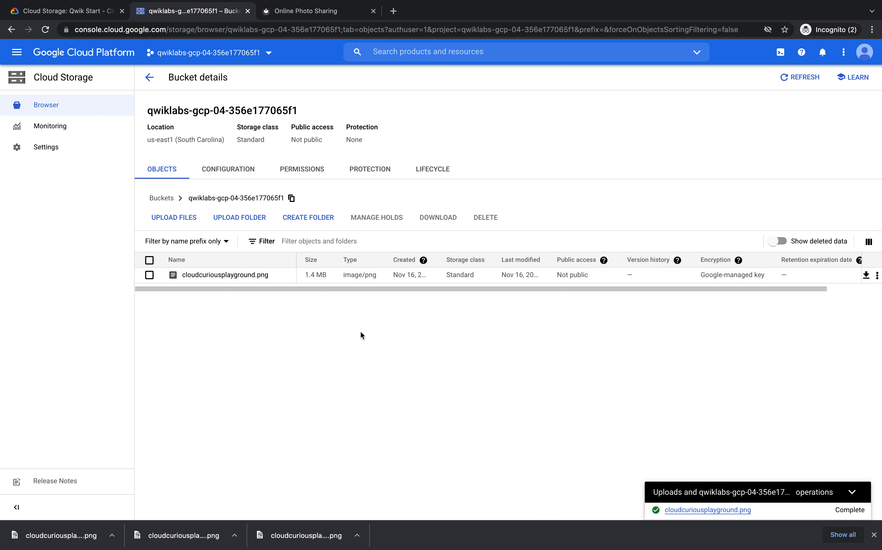
mouse_move(588, 261)
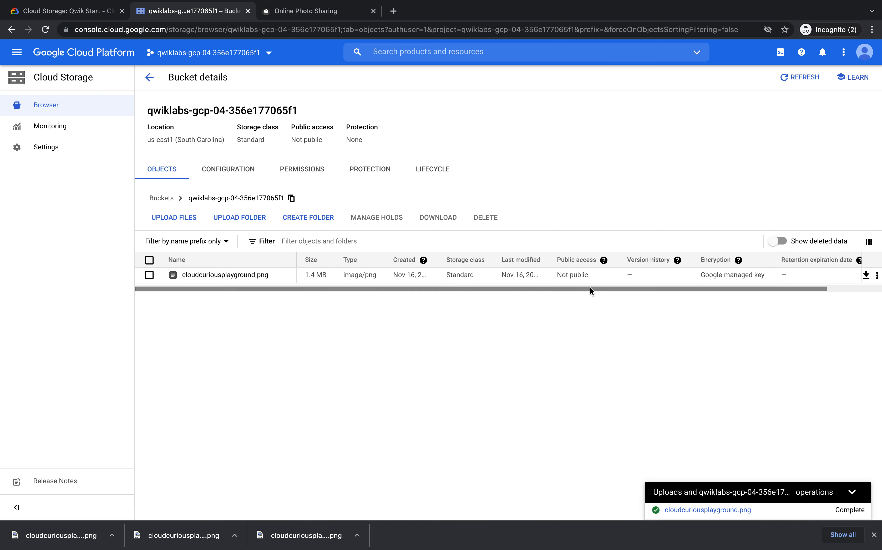
mouse_move(598, 290)
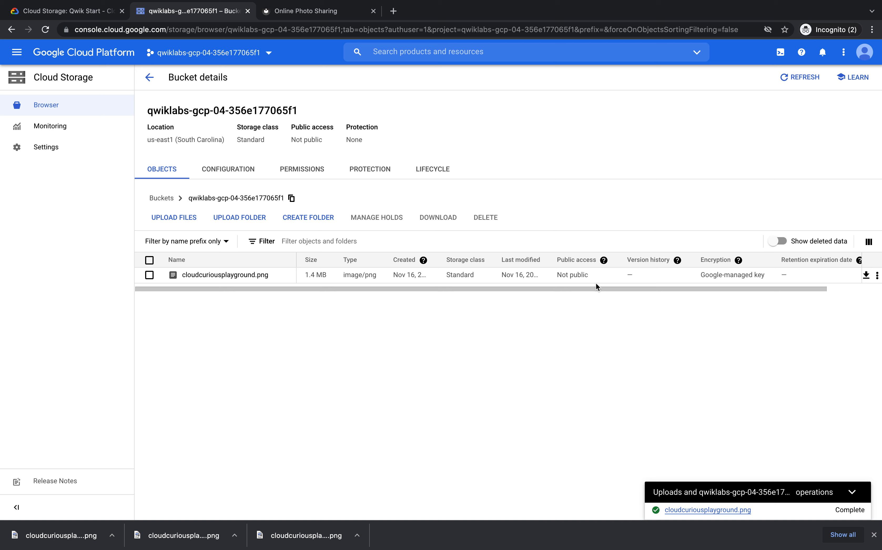
mouse_move(447, 293)
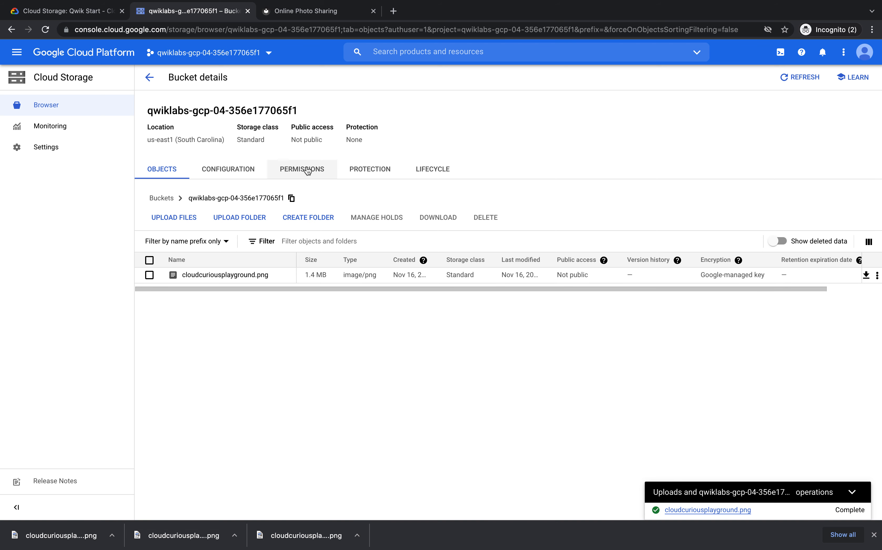
View the bucket's Permissions, showing public access as Not public.
click(302, 169)
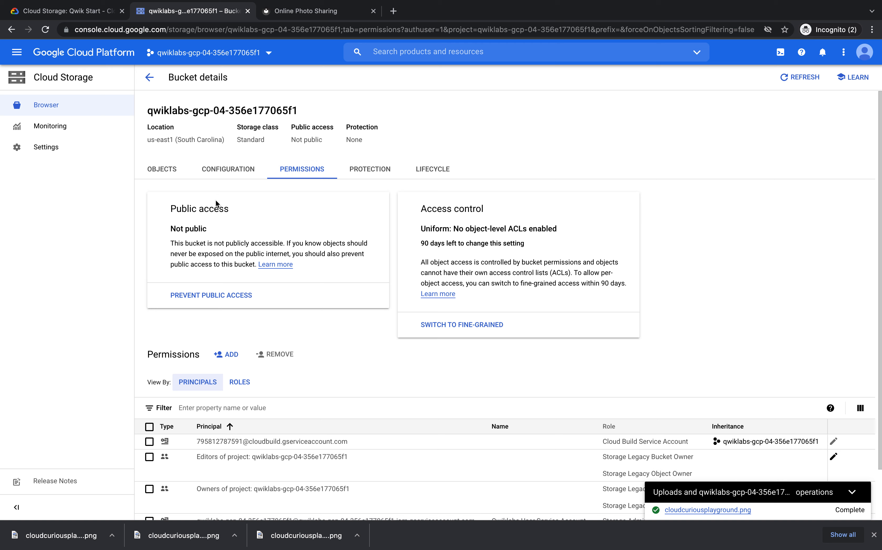
mouse_move(189, 195)
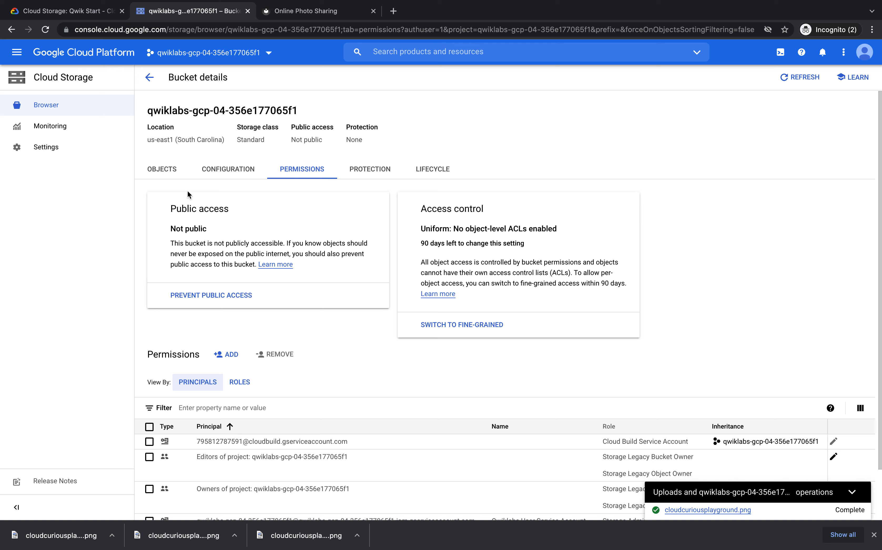
mouse_move(204, 229)
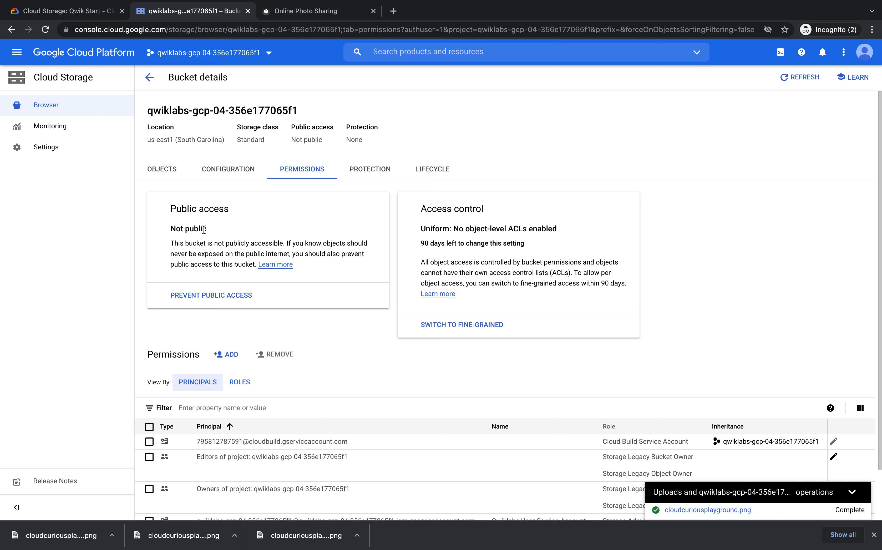
mouse_move(218, 203)
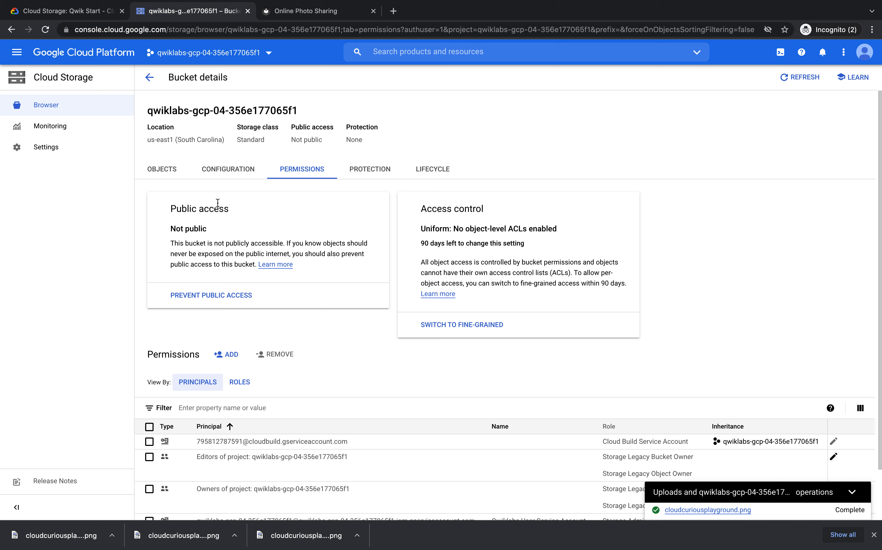
mouse_move(257, 221)
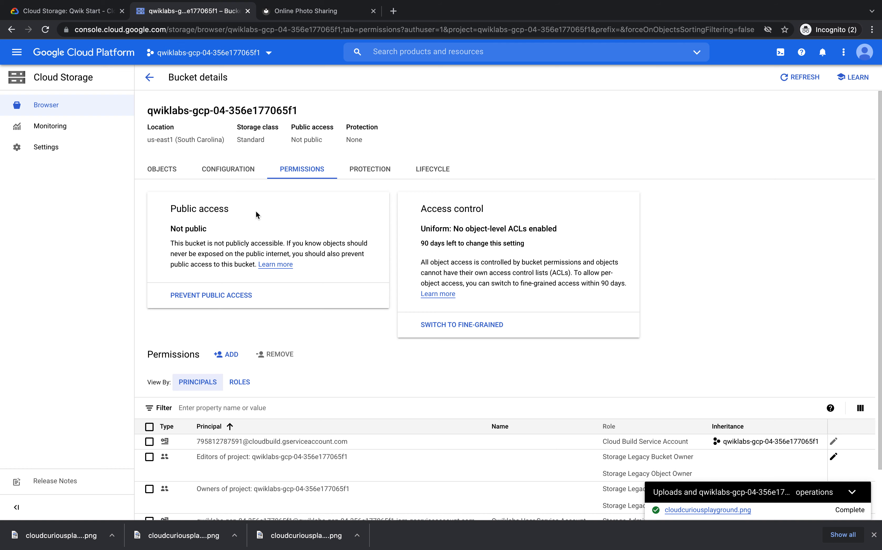
mouse_move(225, 355)
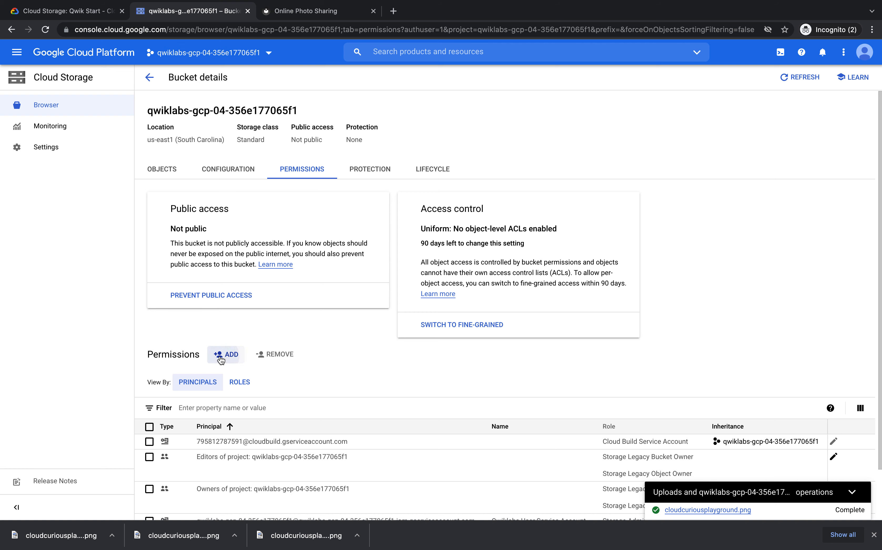
Add allUsers as a new principal with the Storage Object Viewer role, not yet saved.
click(225, 354)
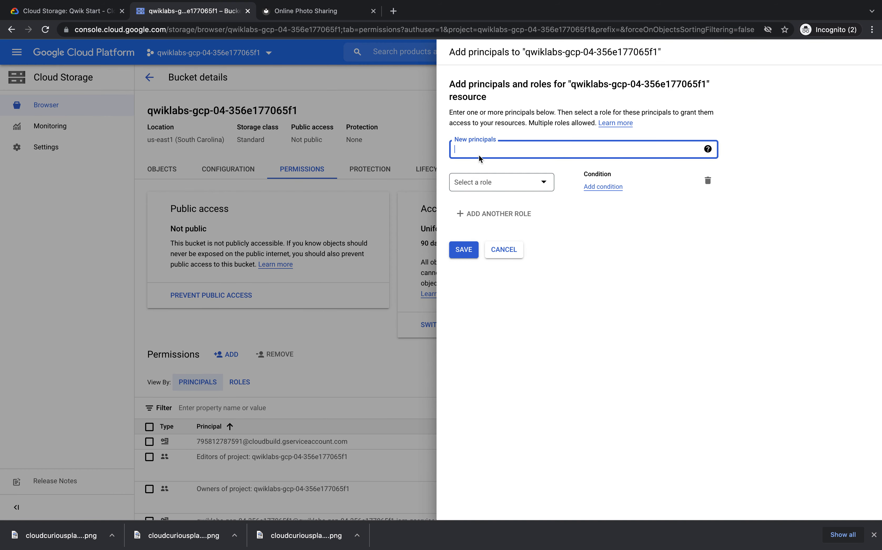
text(alluser)
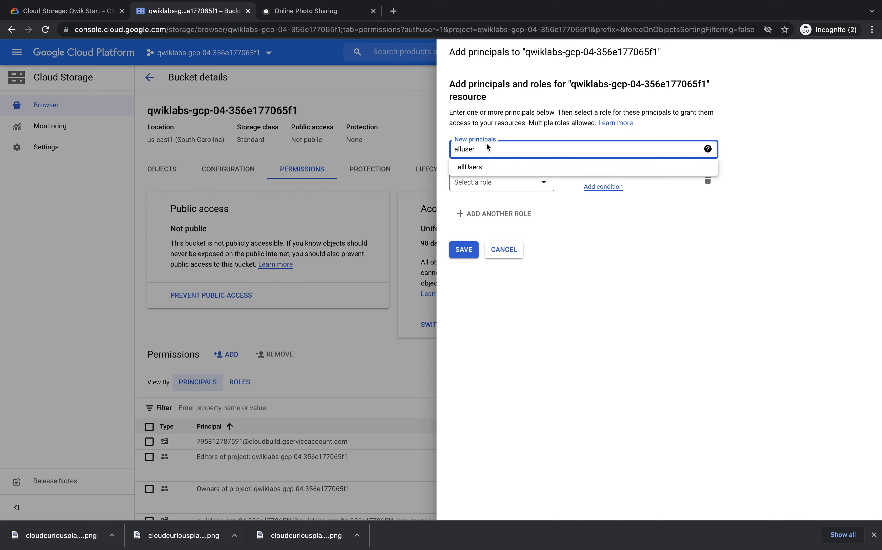
click(470, 167)
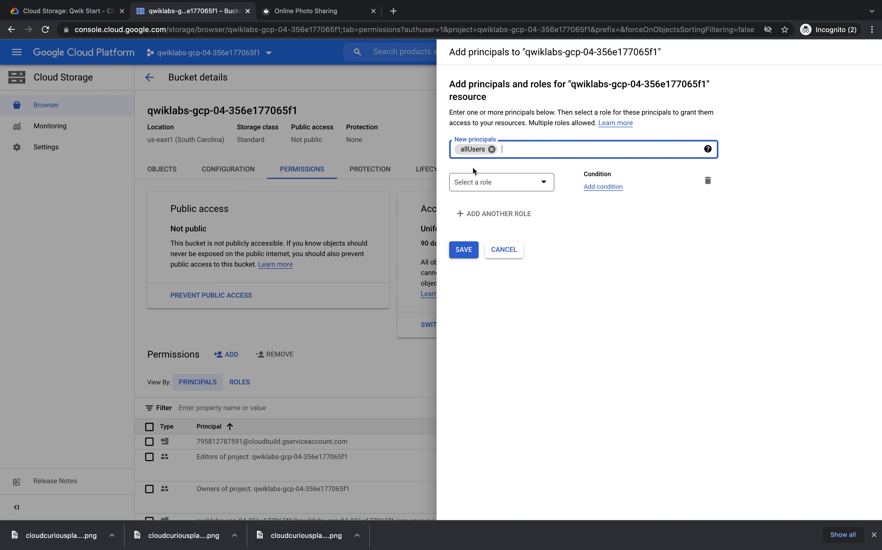
click(502, 183)
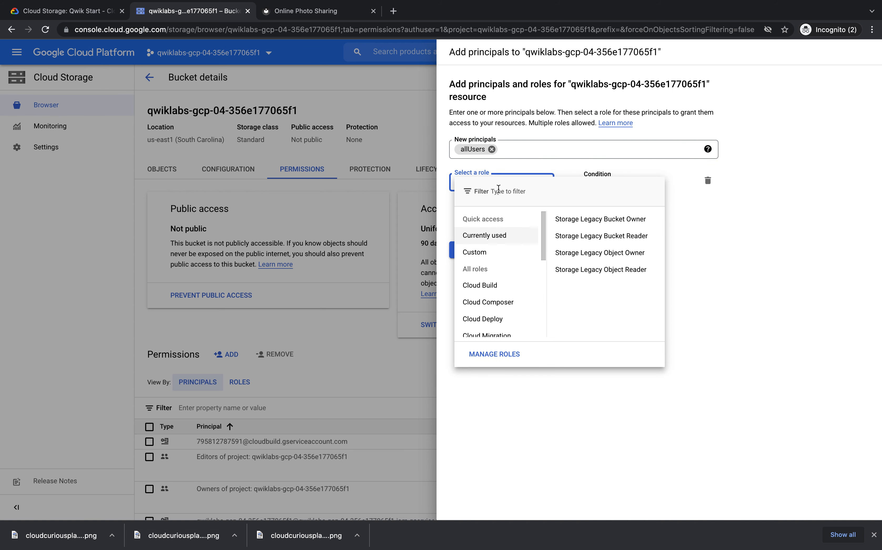
text(storage object)
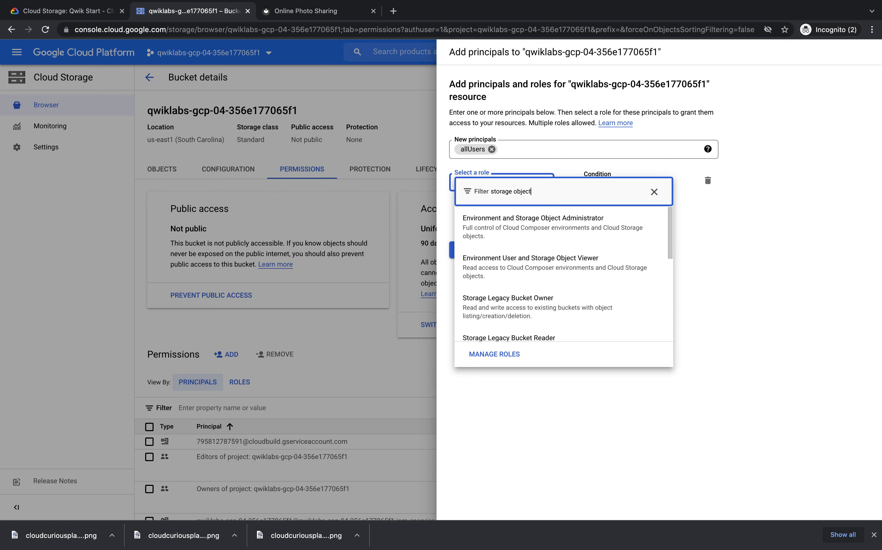
text(vi)
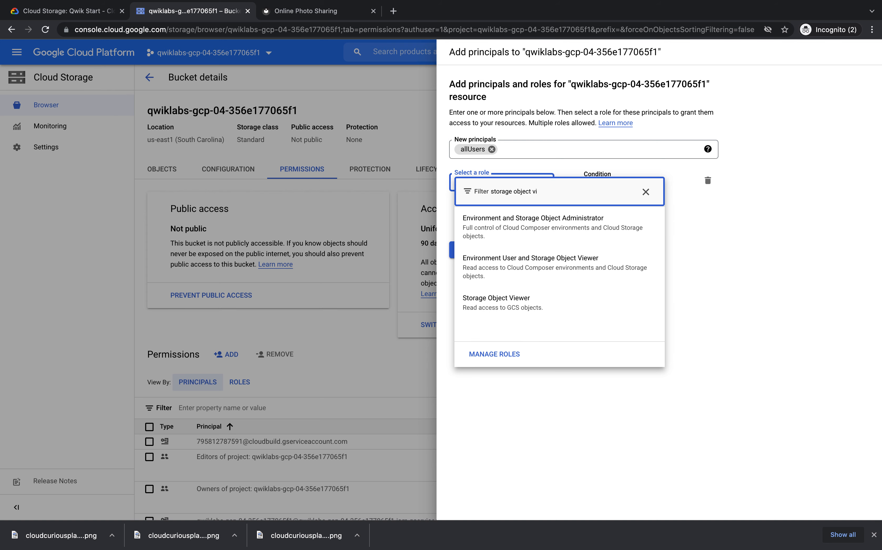
text(ewer)
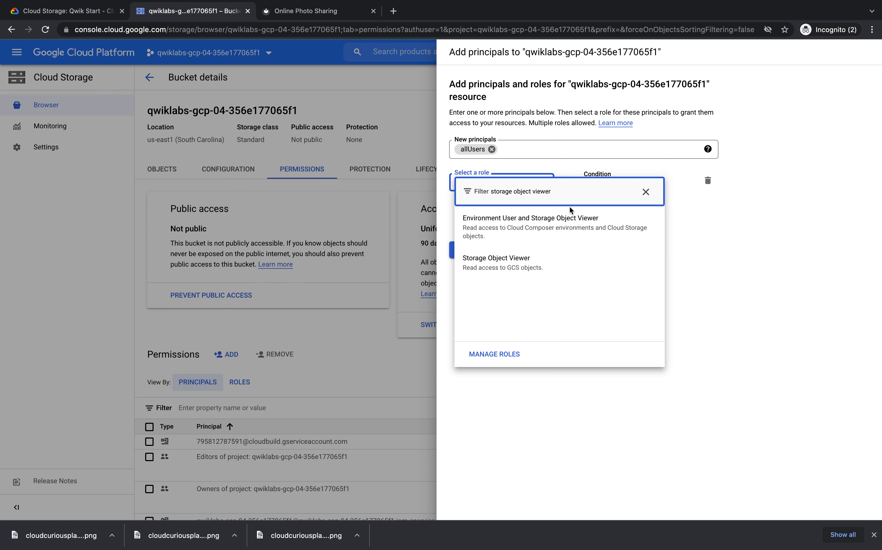
mouse_move(469, 272)
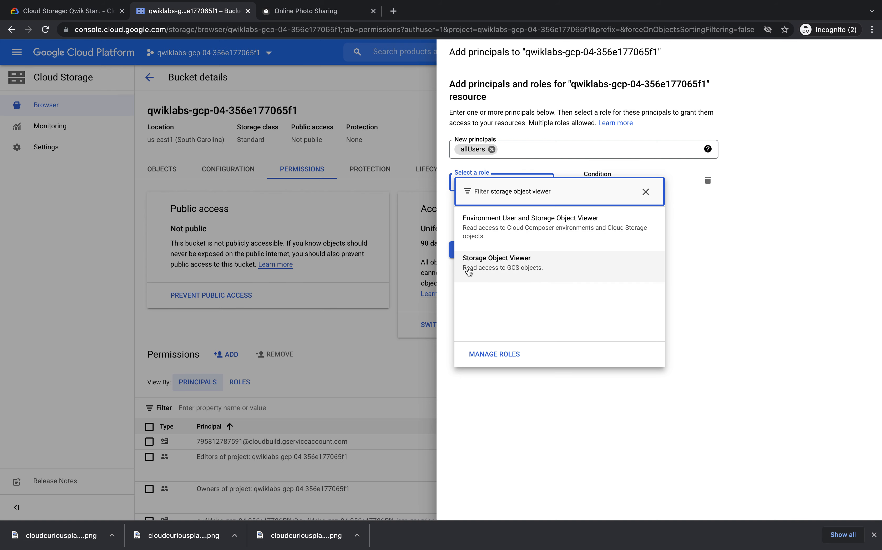
mouse_move(469, 276)
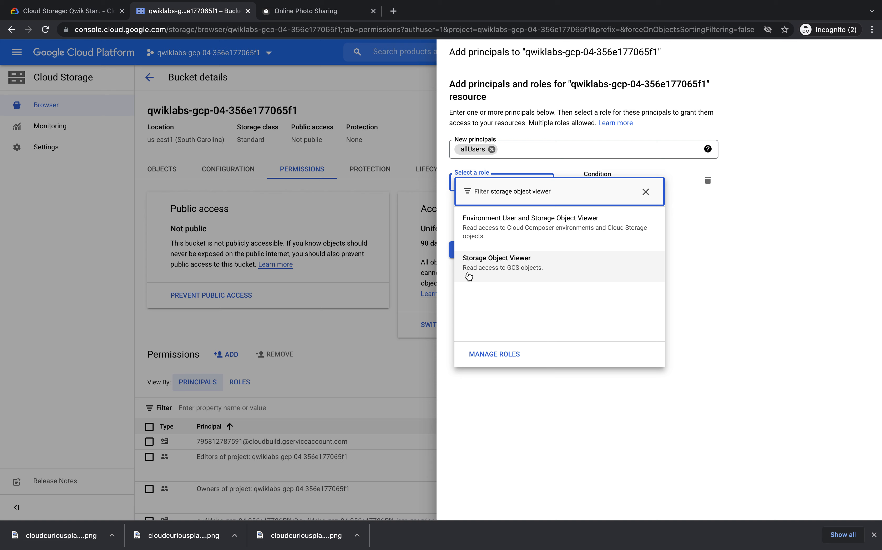
mouse_move(477, 275)
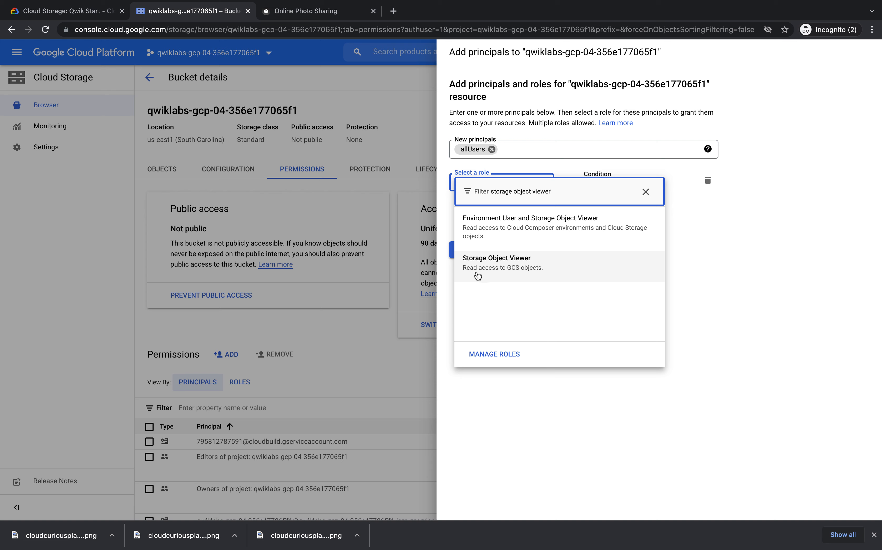
mouse_move(520, 277)
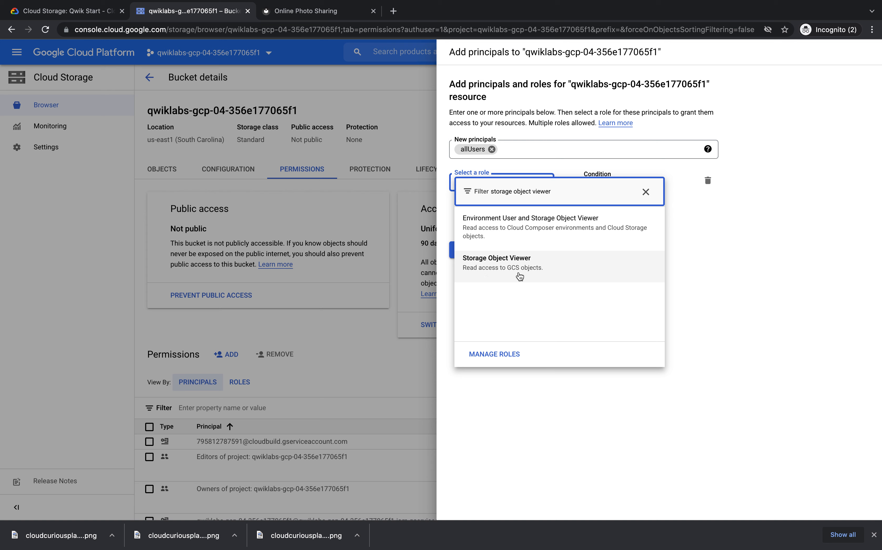
mouse_move(472, 155)
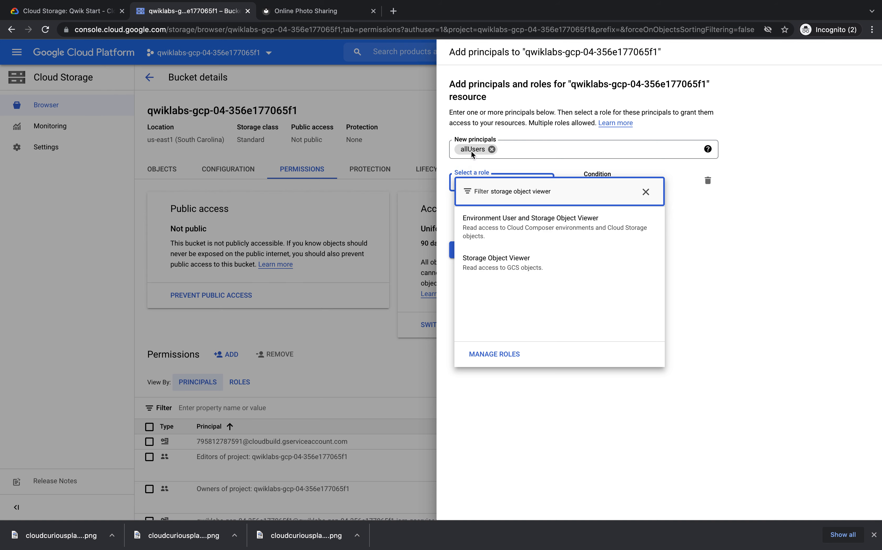
mouse_move(492, 273)
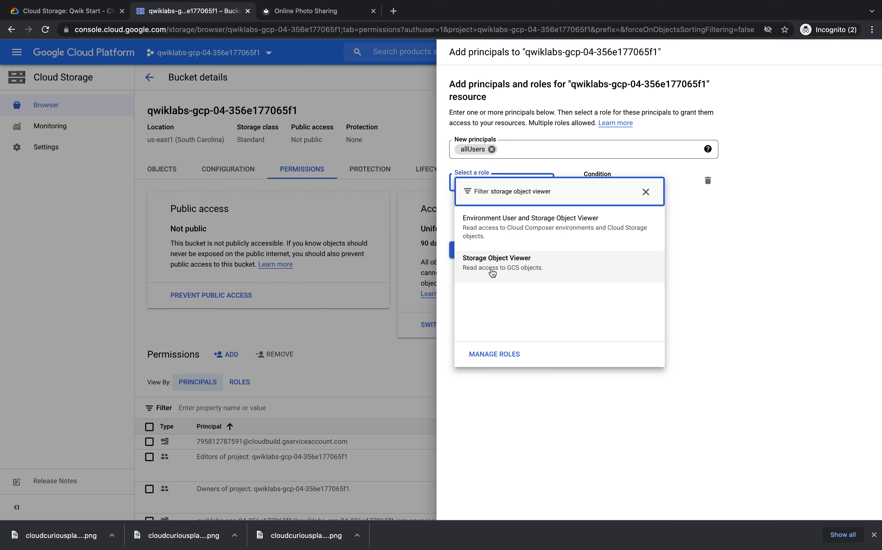
click(496, 263)
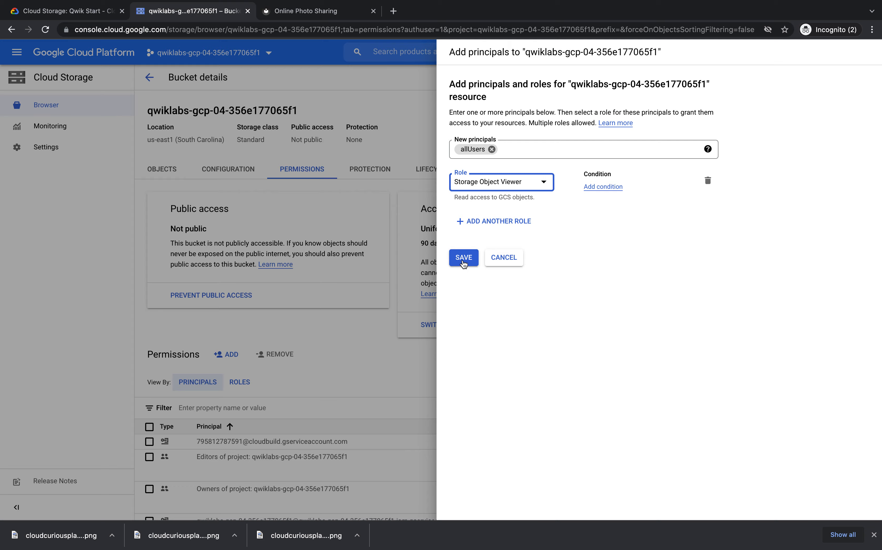
Save the allUsers permission and allow public access, making the bucket public to the internet.
click(463, 258)
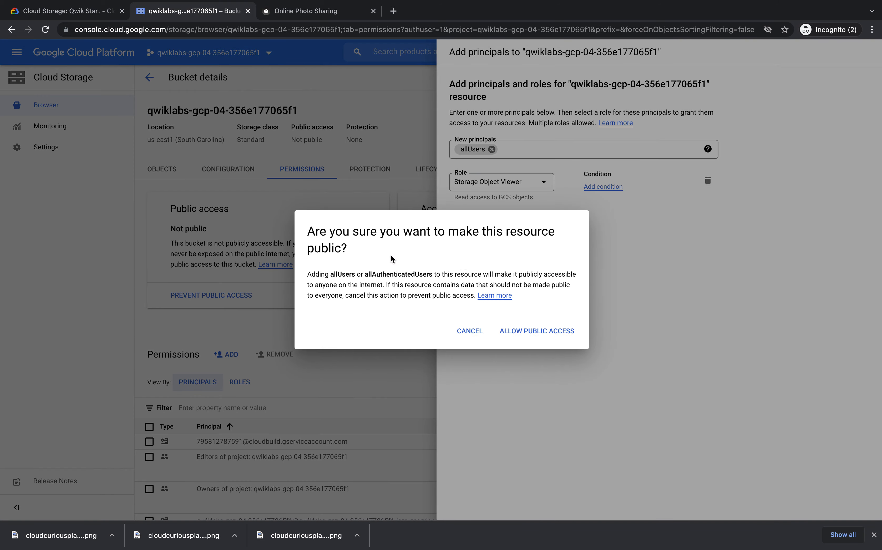
mouse_move(301, 257)
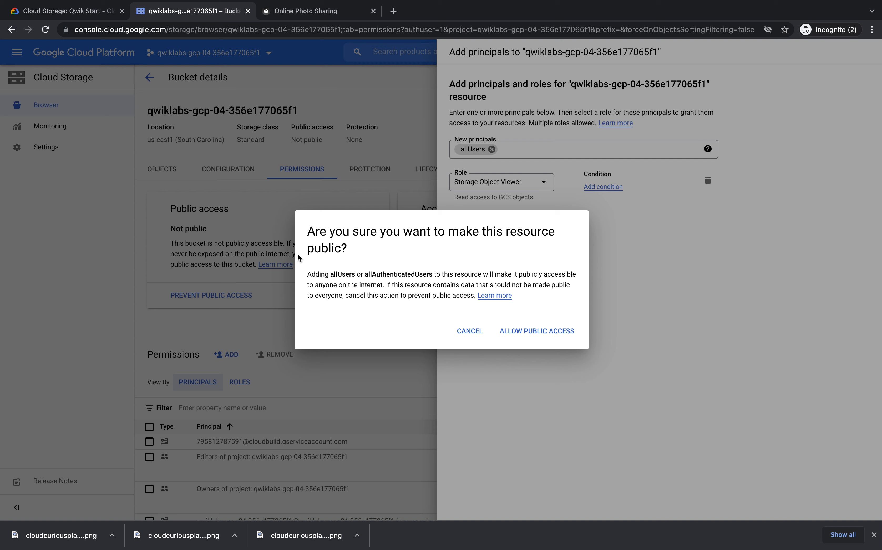
mouse_move(328, 245)
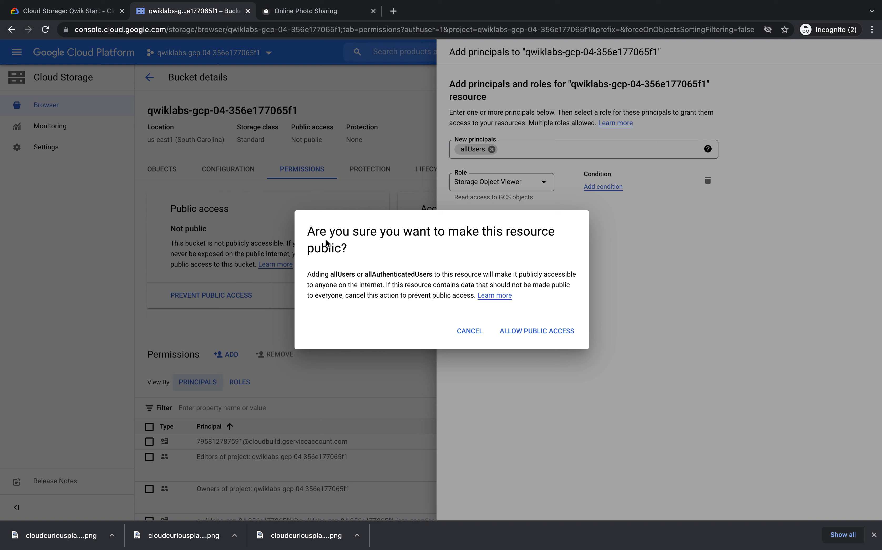
mouse_move(470, 333)
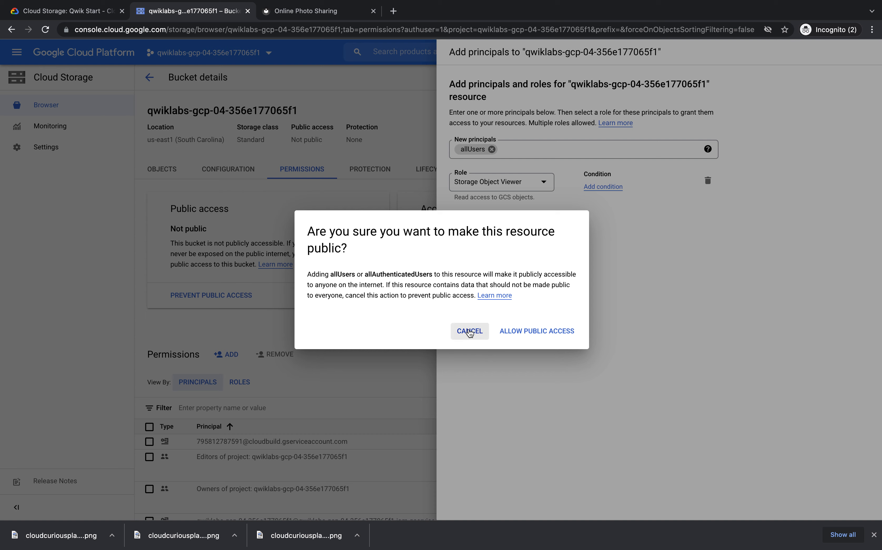
mouse_move(393, 323)
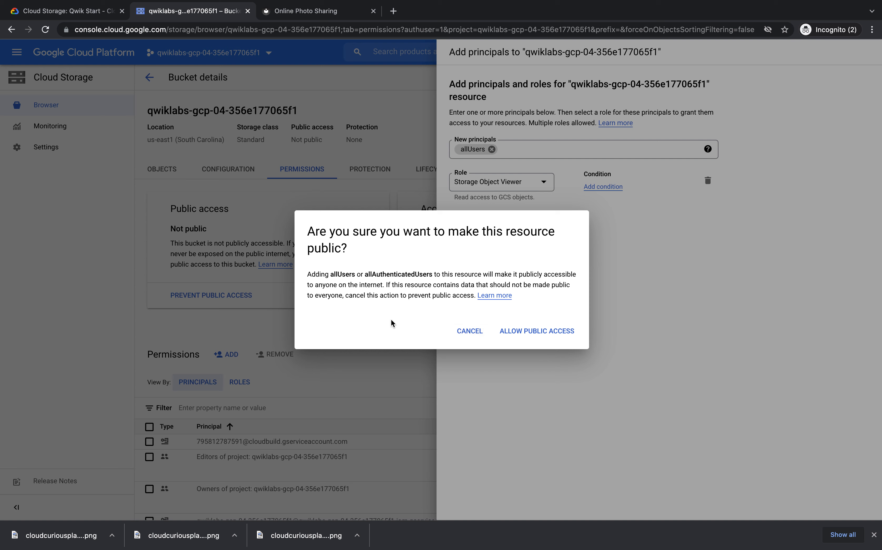
mouse_move(548, 337)
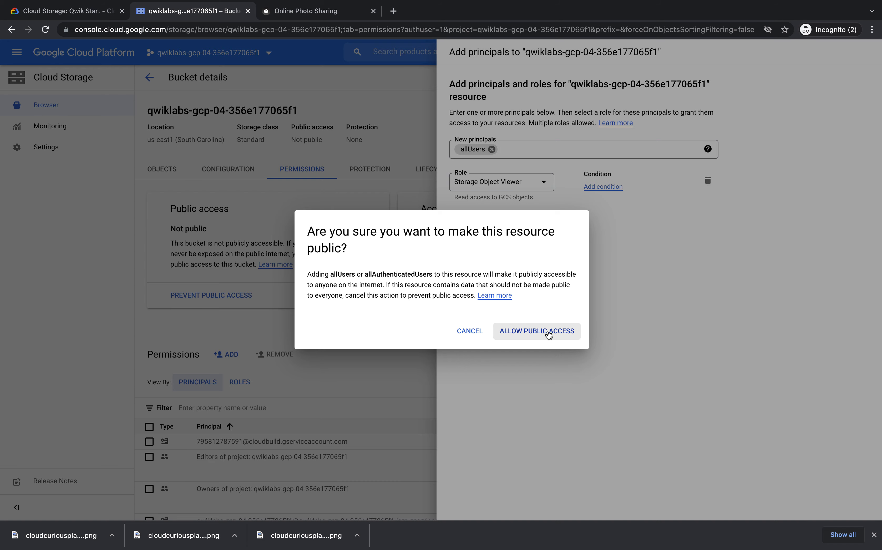
click(537, 331)
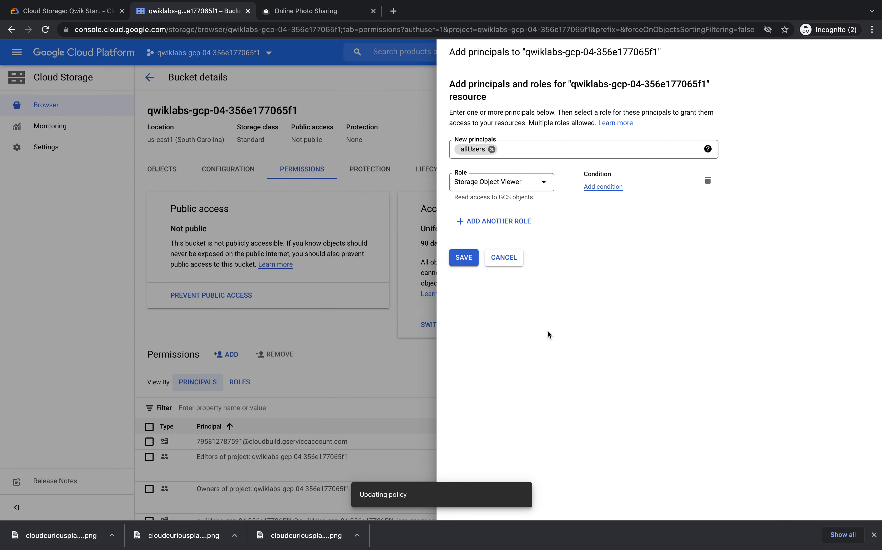
click(464, 258)
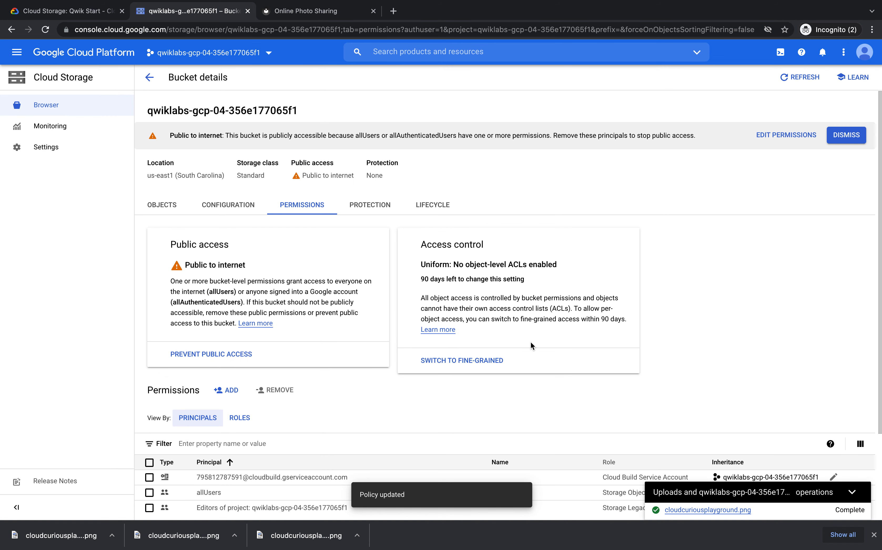
mouse_move(170, 313)
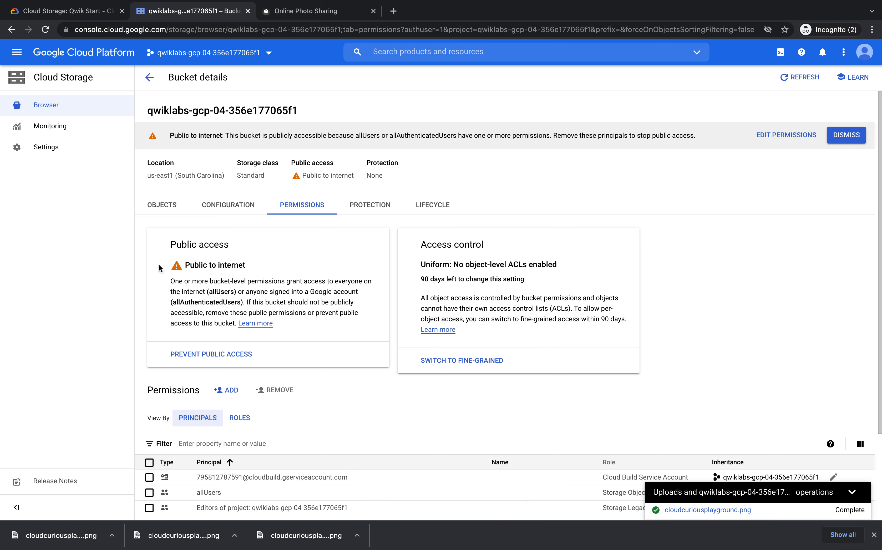
mouse_move(232, 275)
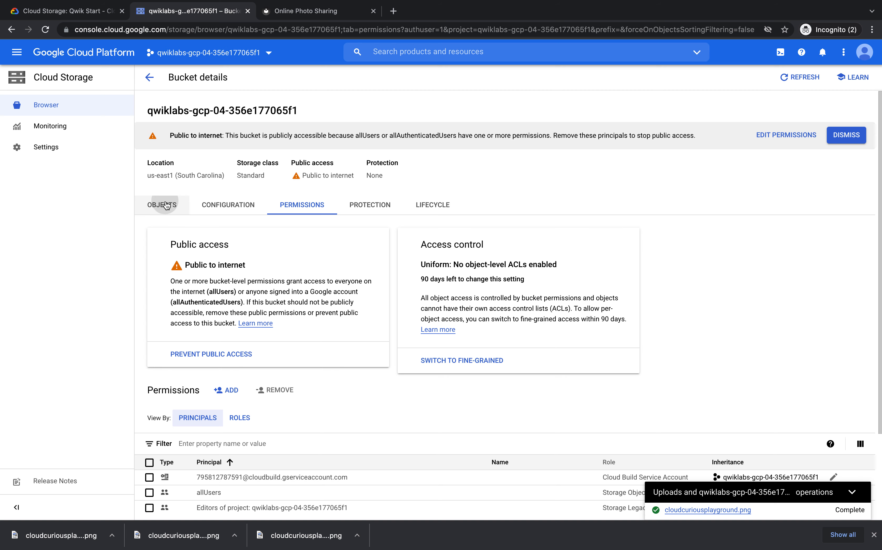
View cloudcuriousplayground.png's details and load it from its public storage.googleapis.com URL.
click(162, 205)
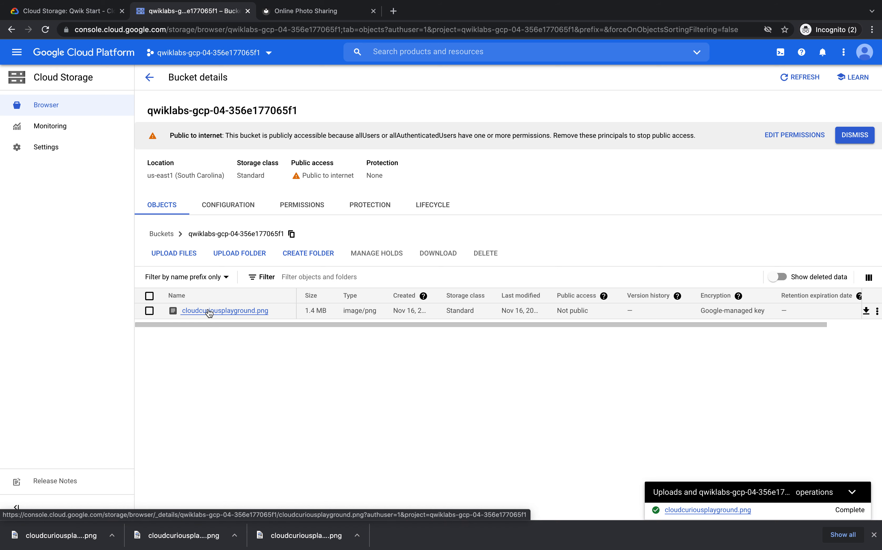
click(224, 310)
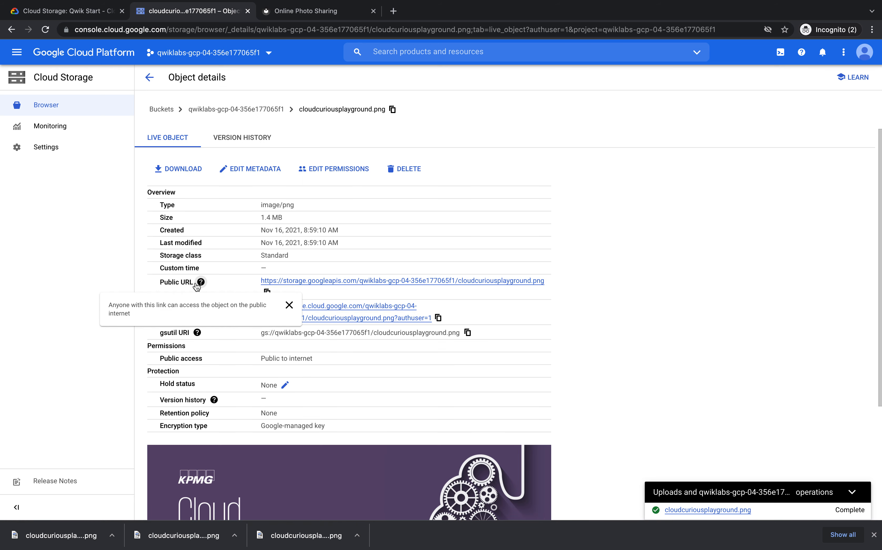
click(400, 281)
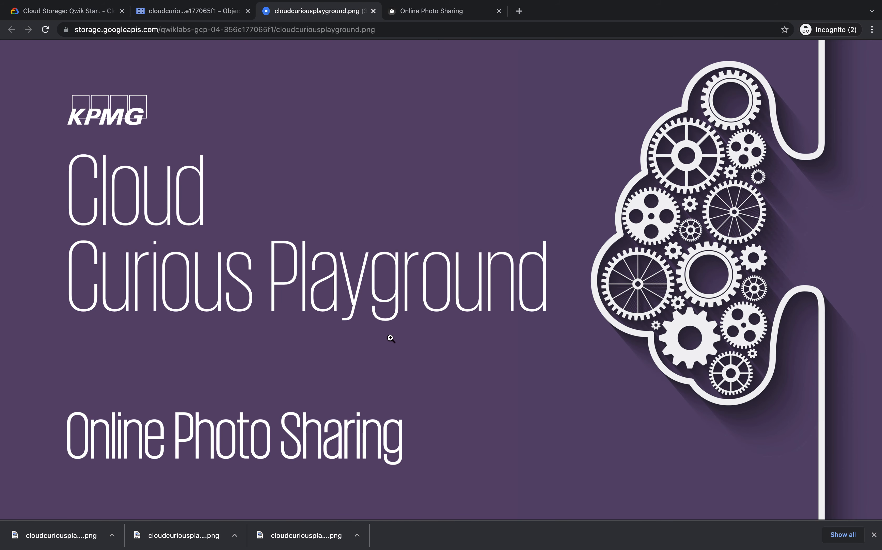
mouse_move(873, 536)
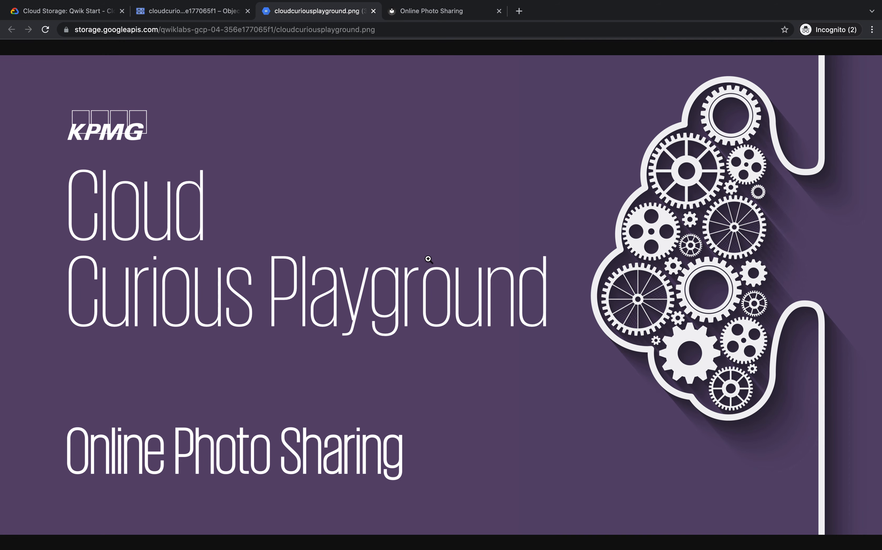
mouse_move(318, 157)
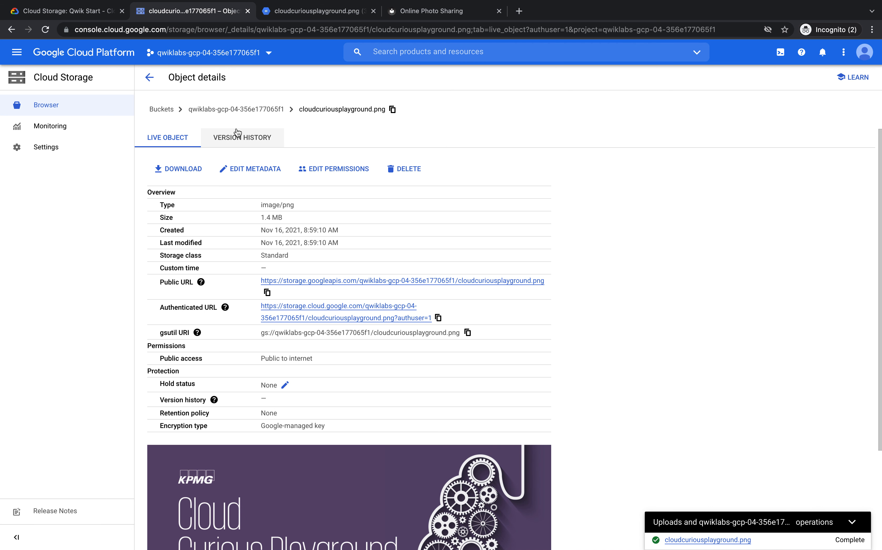
mouse_move(148, 78)
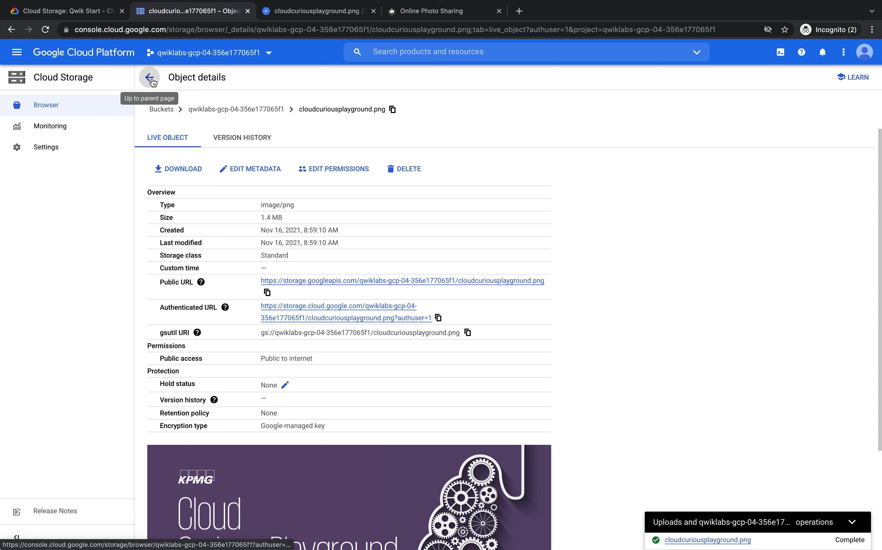
Create a folder named test-folder in the bucket.
click(149, 77)
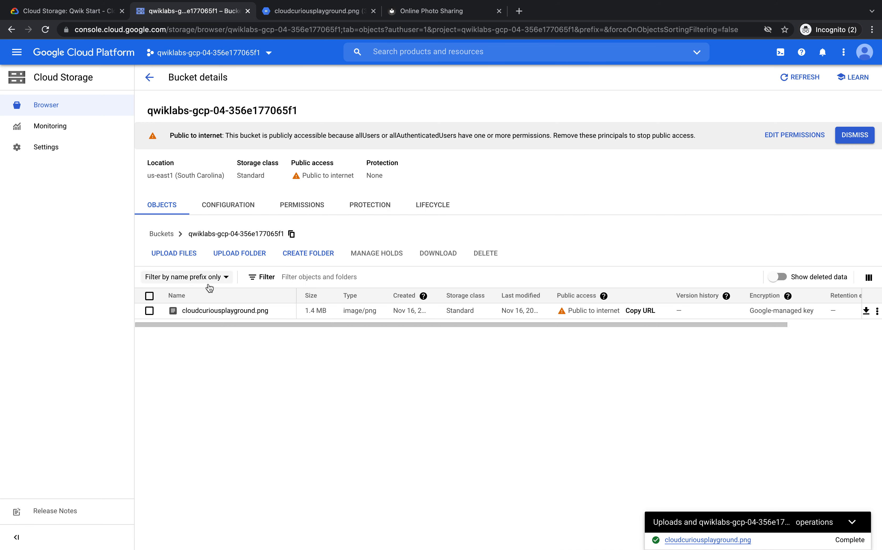
mouse_move(286, 311)
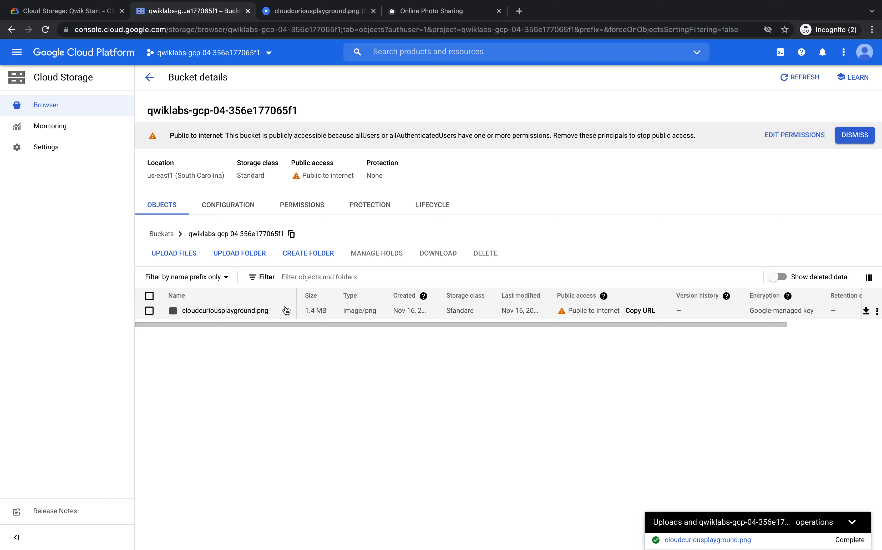
mouse_move(325, 242)
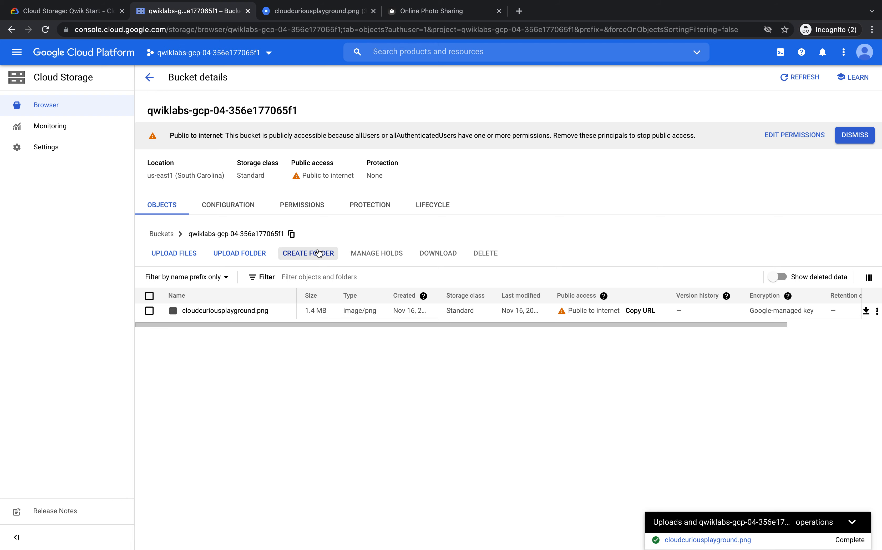
click(309, 254)
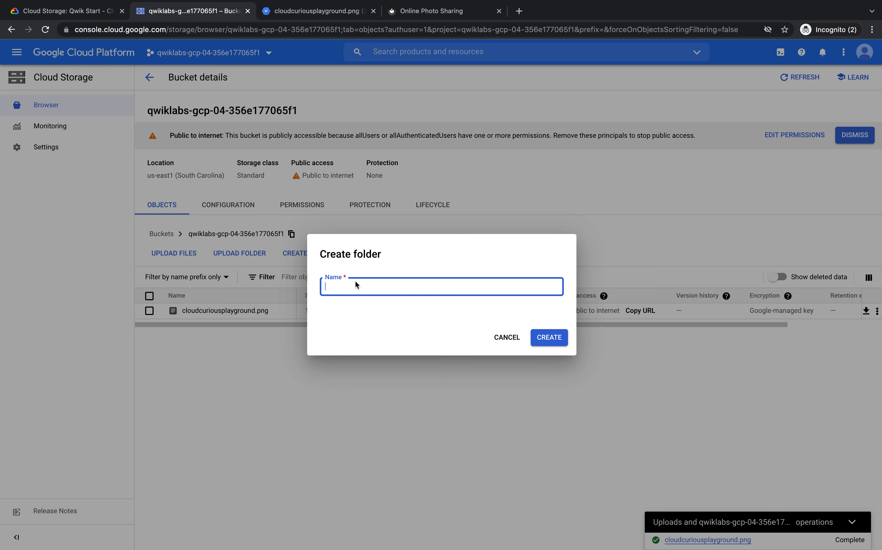
text(test-f)
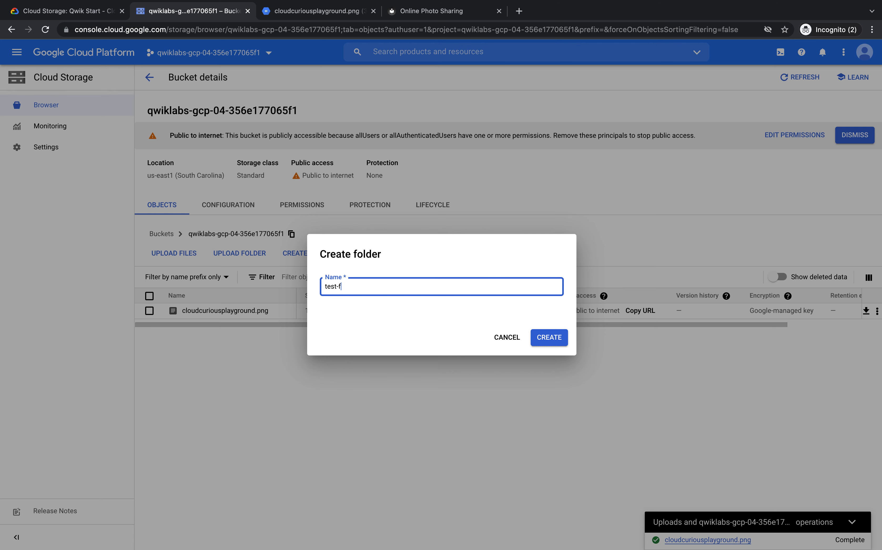
text(older)
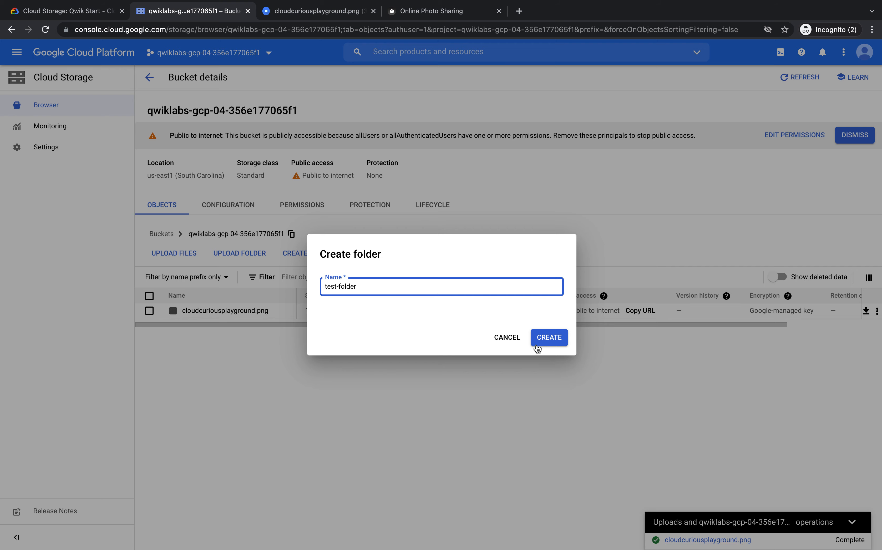
click(549, 338)
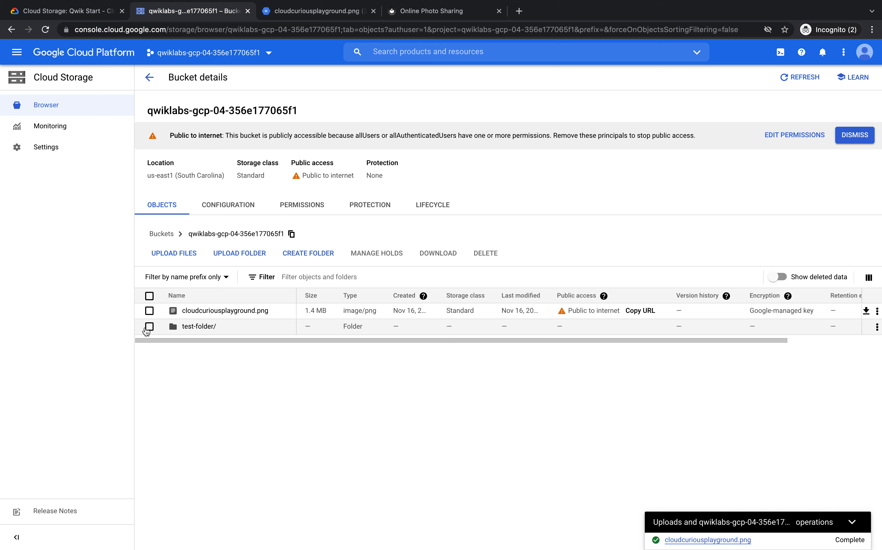
Select the new test-folder entry in the object list.
click(149, 327)
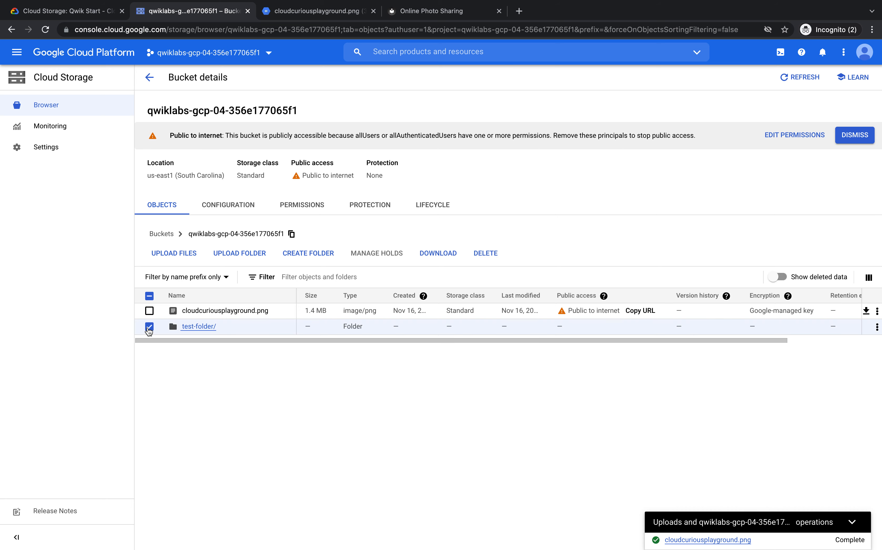
click(150, 327)
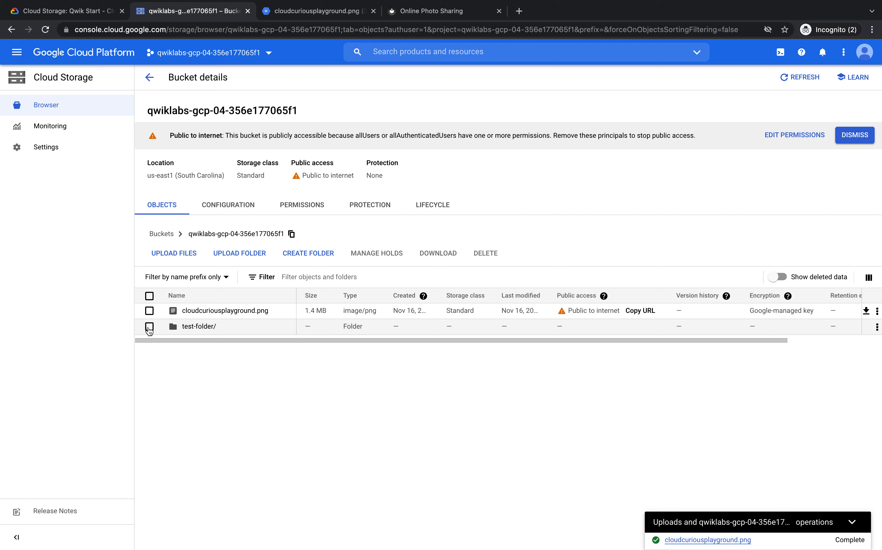
click(150, 327)
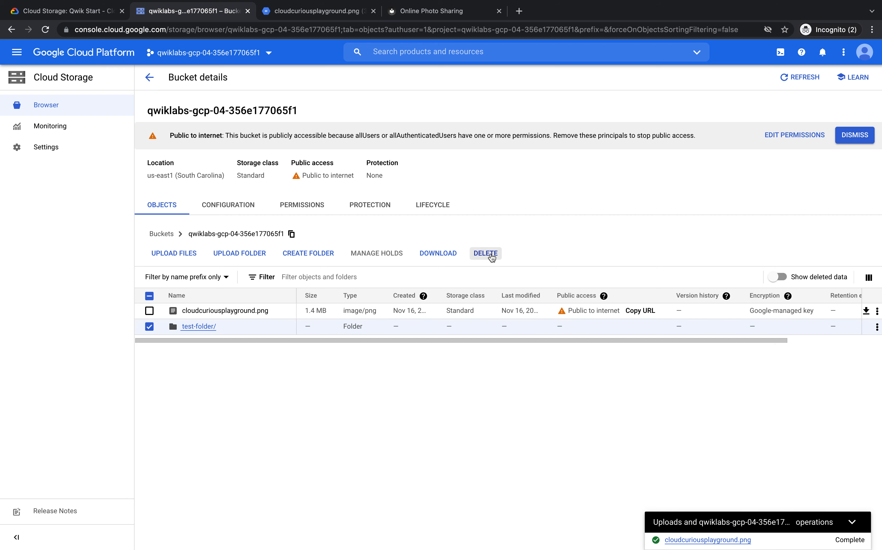
Delete test-folder, confirming with DELETE, leaving only cloudcuriousplayground.png.
click(486, 254)
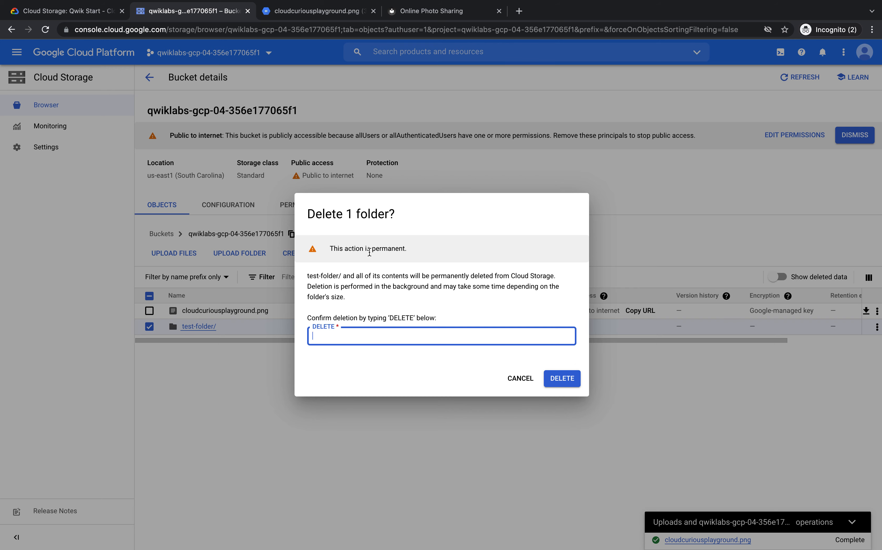
text(DE)
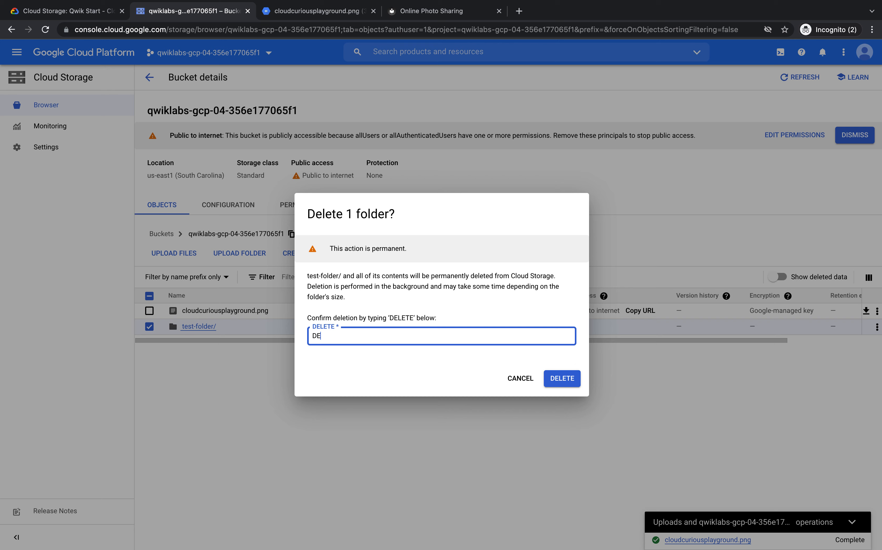
text(LETE)
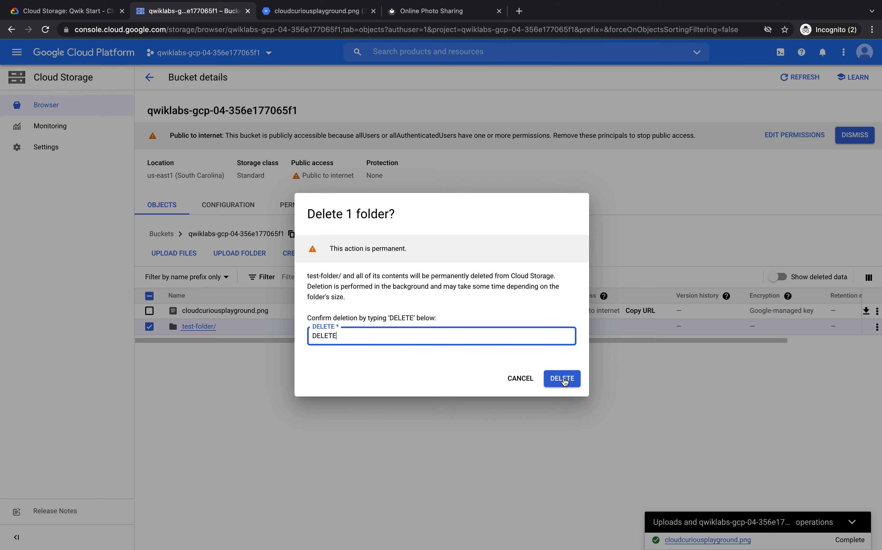
click(563, 378)
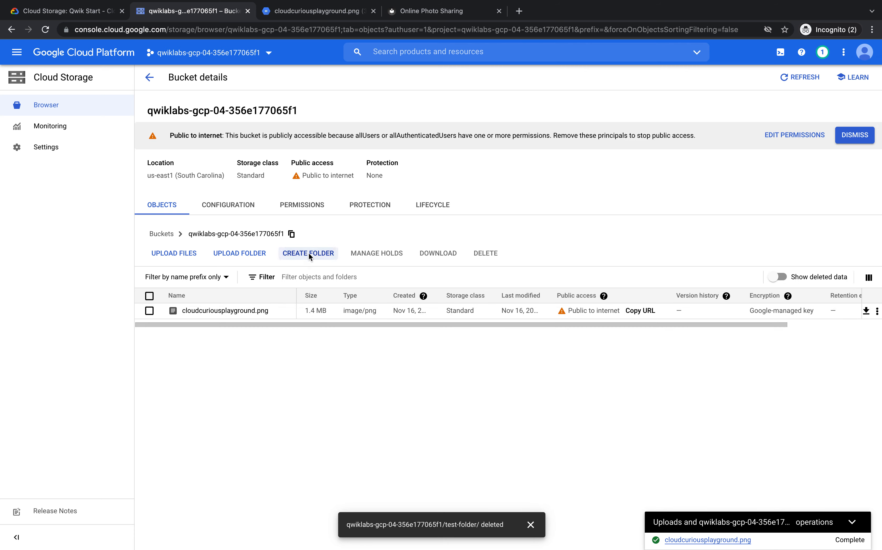
Create a folder named online-photo-sharing in the bucket.
click(309, 253)
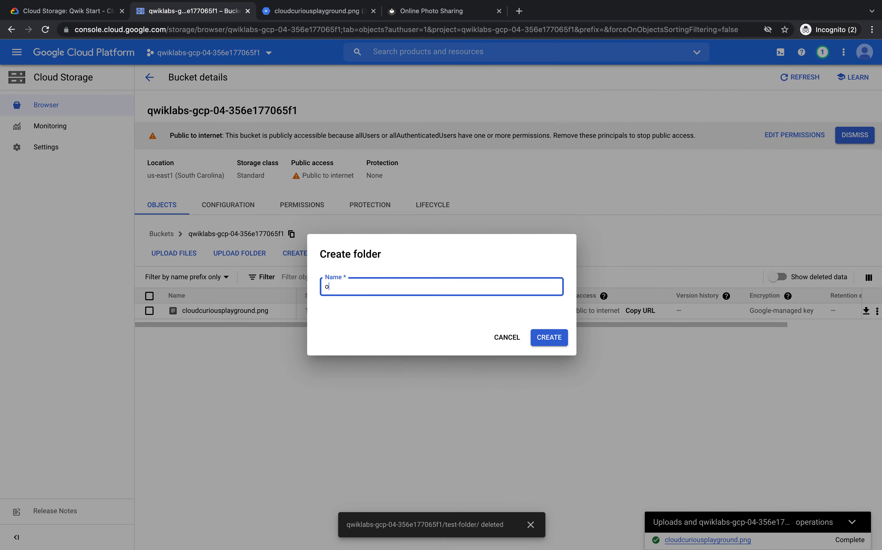
text(nline-photo-sharing)
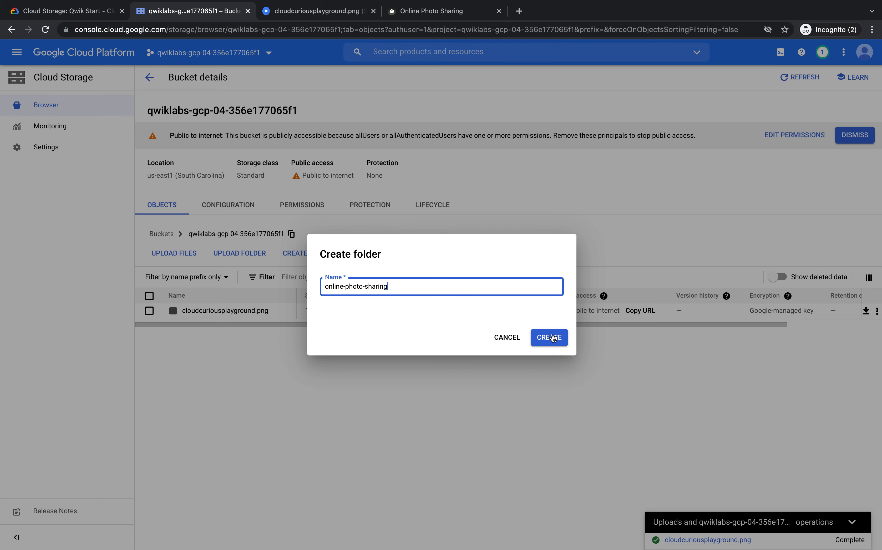
click(550, 337)
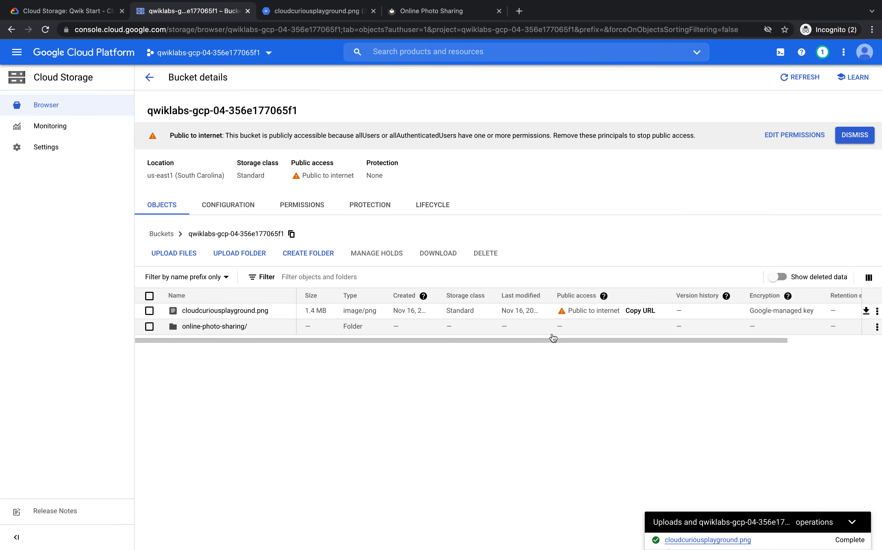
mouse_move(230, 326)
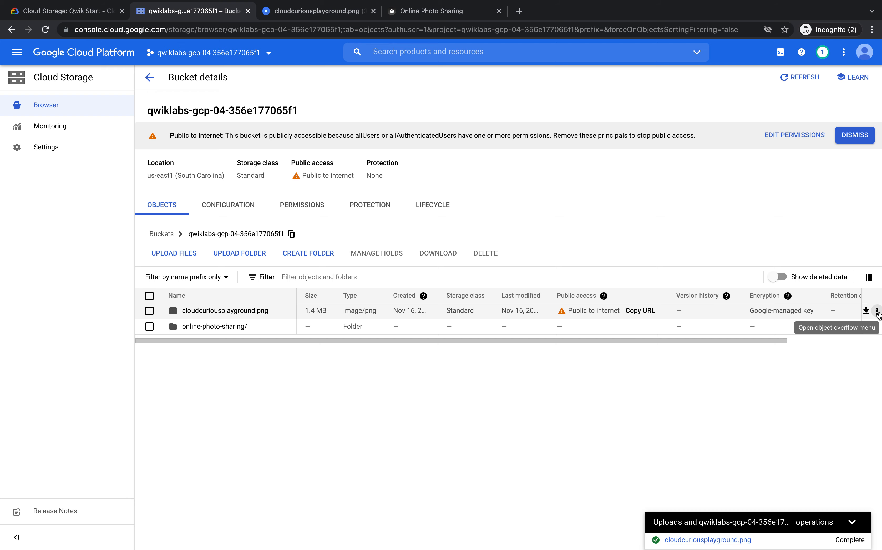
Move cloudcuriousplayground.png into the online-photo-sharing folder.
click(878, 310)
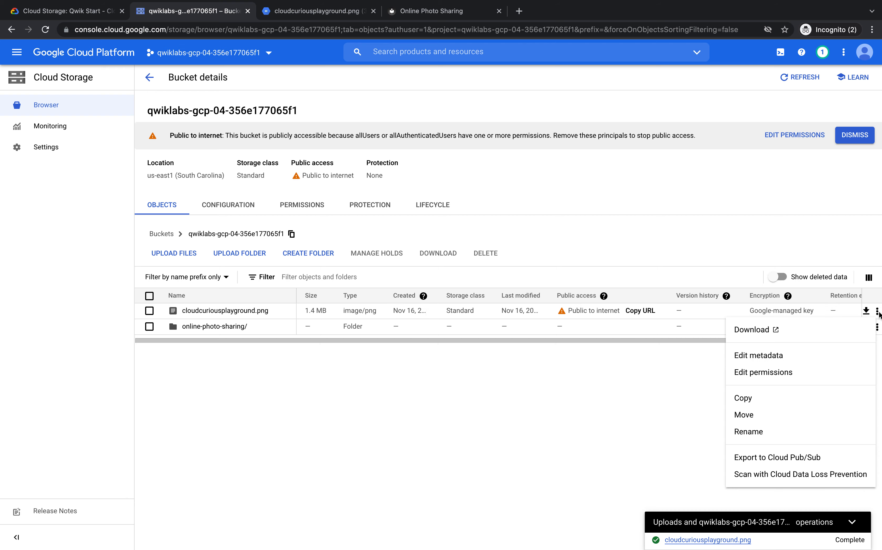
click(744, 415)
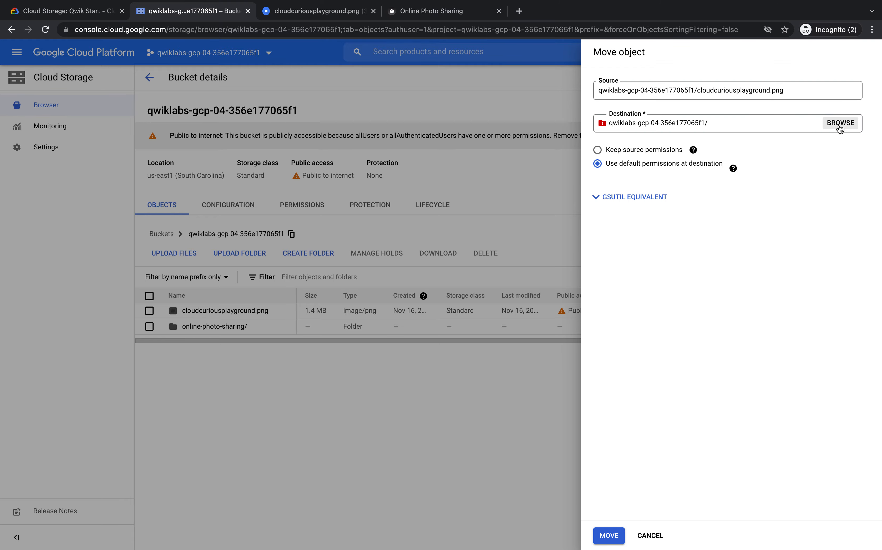
click(841, 123)
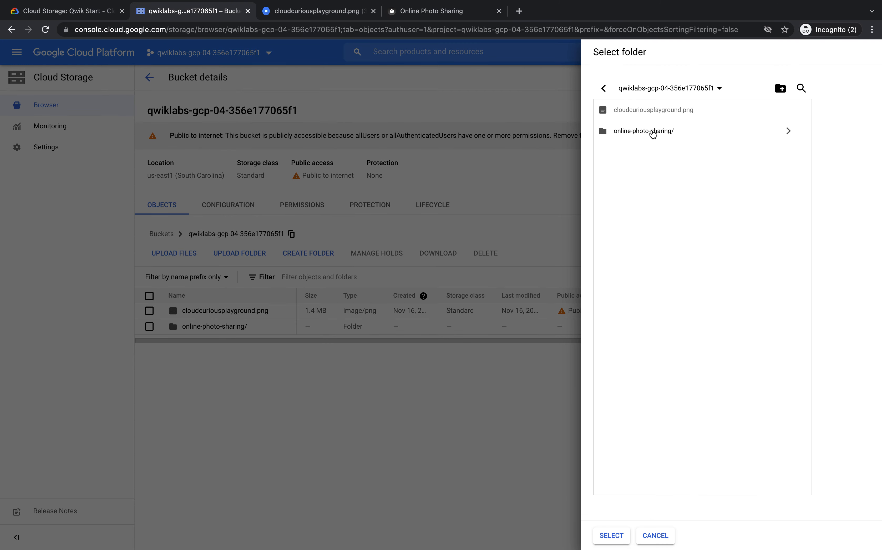
click(652, 131)
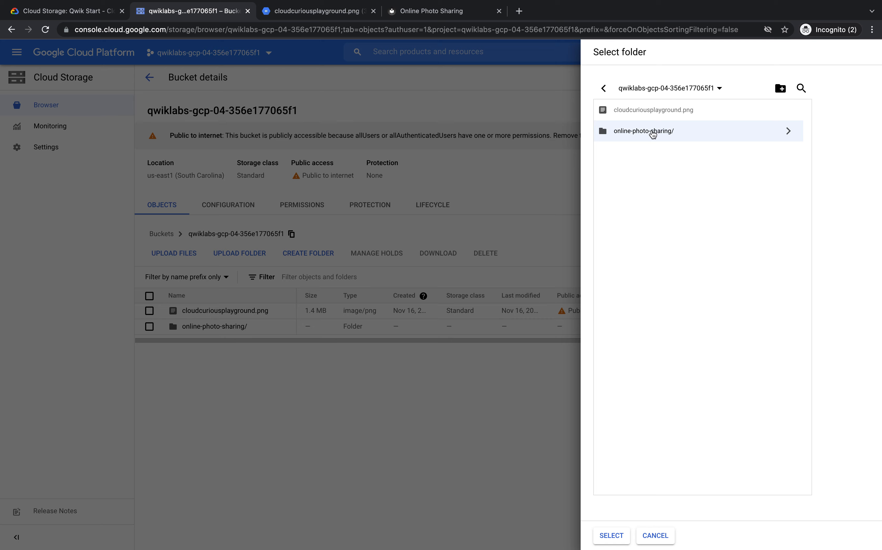
click(611, 536)
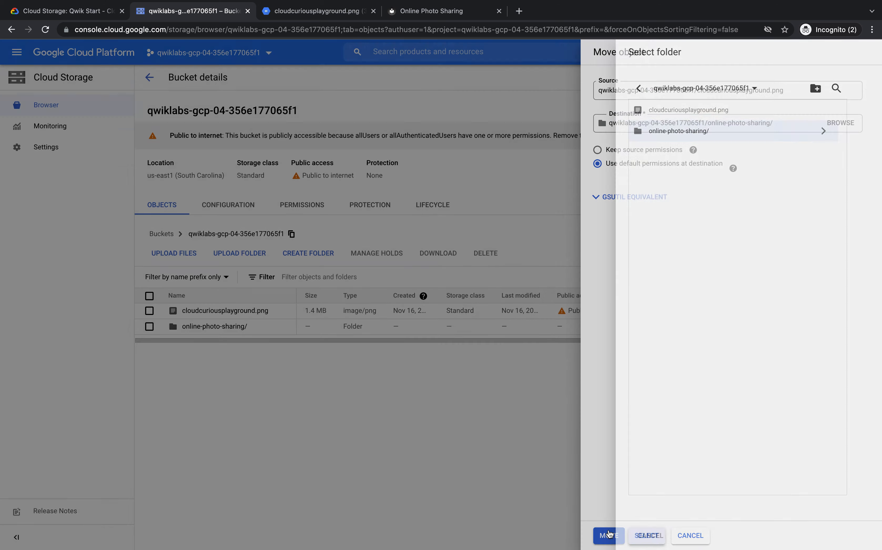
click(609, 536)
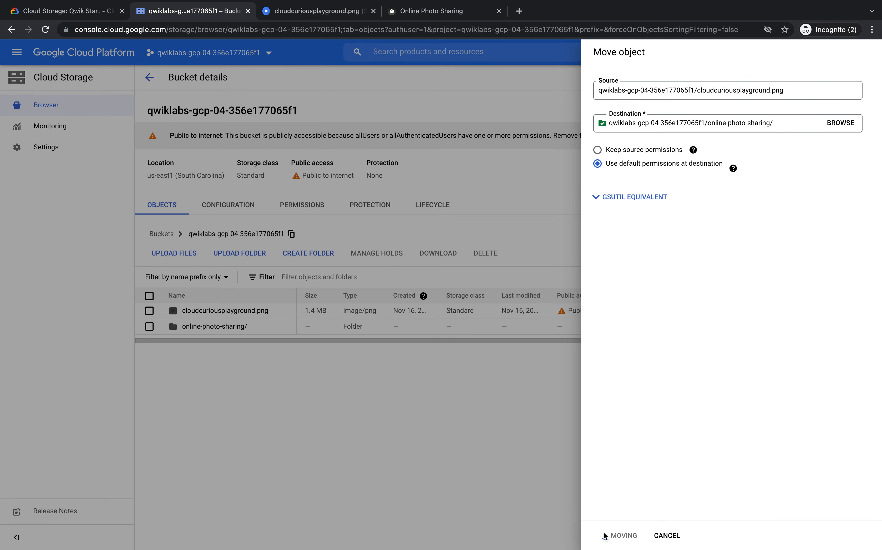
click(623, 536)
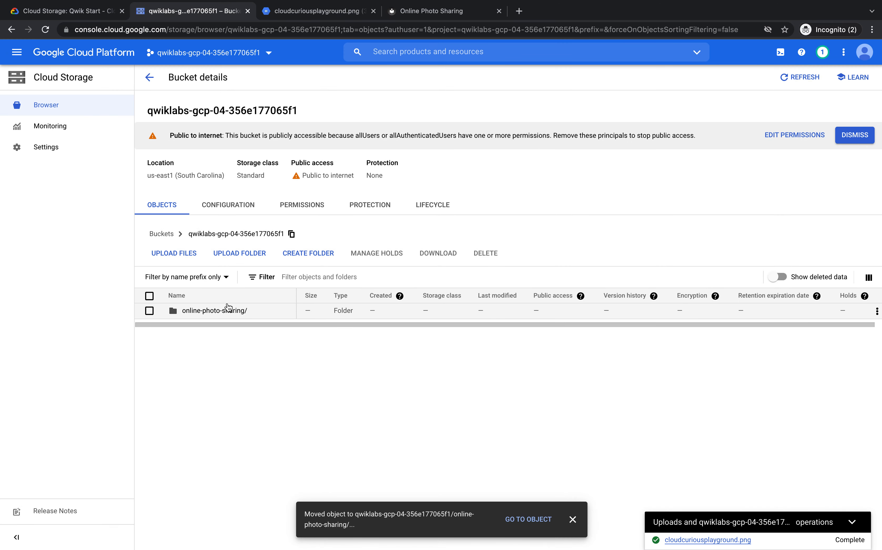
Browse into the online-photo-sharing folder to see the moved image.
click(214, 311)
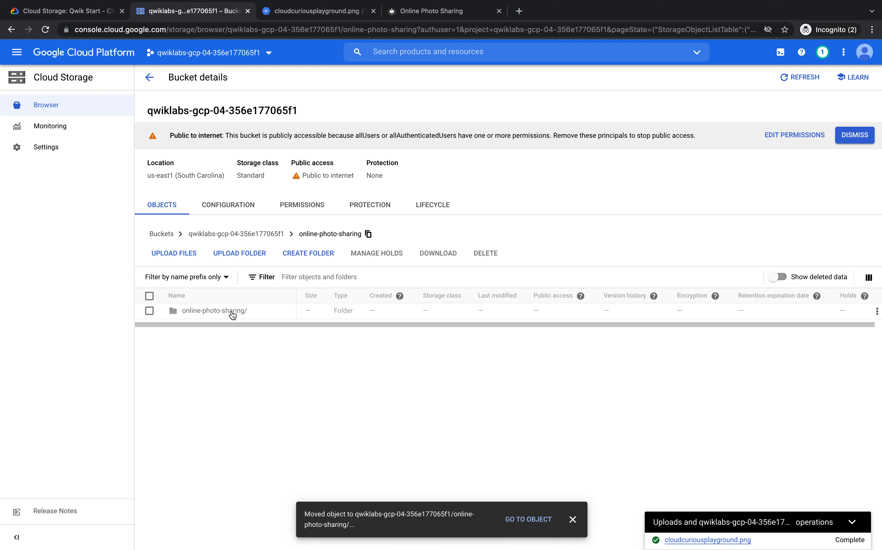